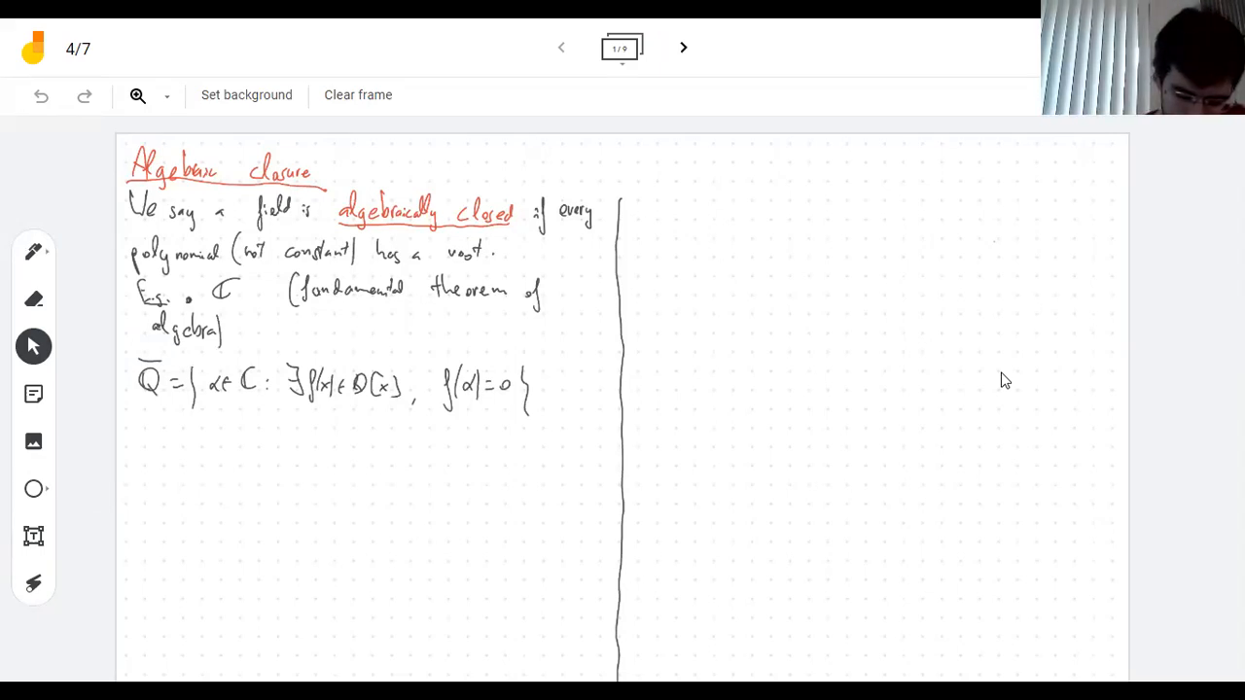
Step: Handwrite and underline the 'Non-examples' heading below the Q̄ definition
{"action": "left_click_drag", "start_coordinate": [199, 374], "coordinate": [269, 393]}
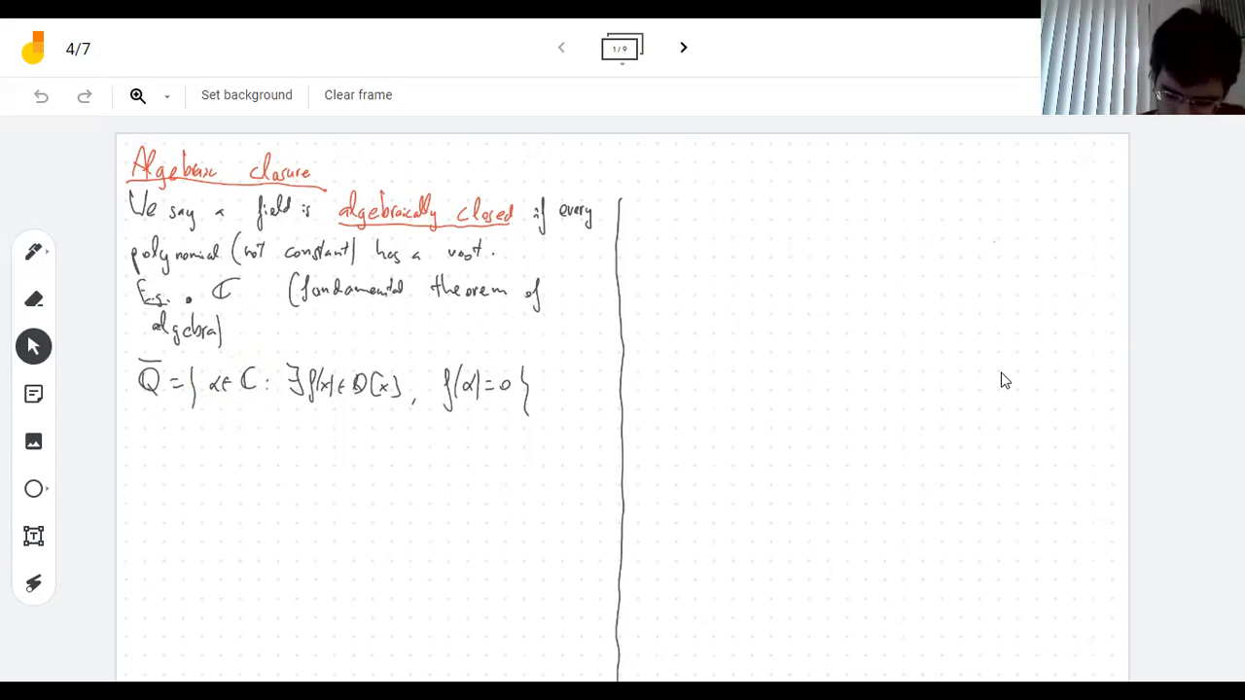
{"action": "left_click_drag", "start_coordinate": [292, 407], "coordinate": [502, 389]}
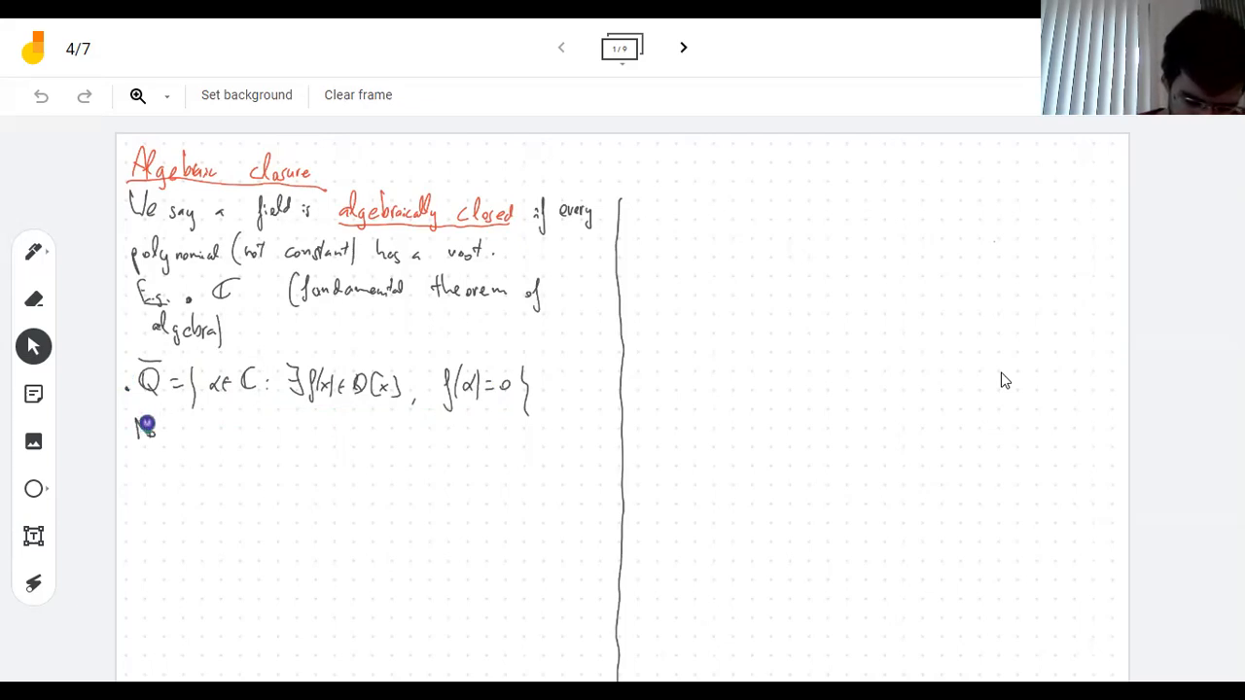
{"action": "left_click_drag", "start_coordinate": [146, 428], "coordinate": [214, 428]}
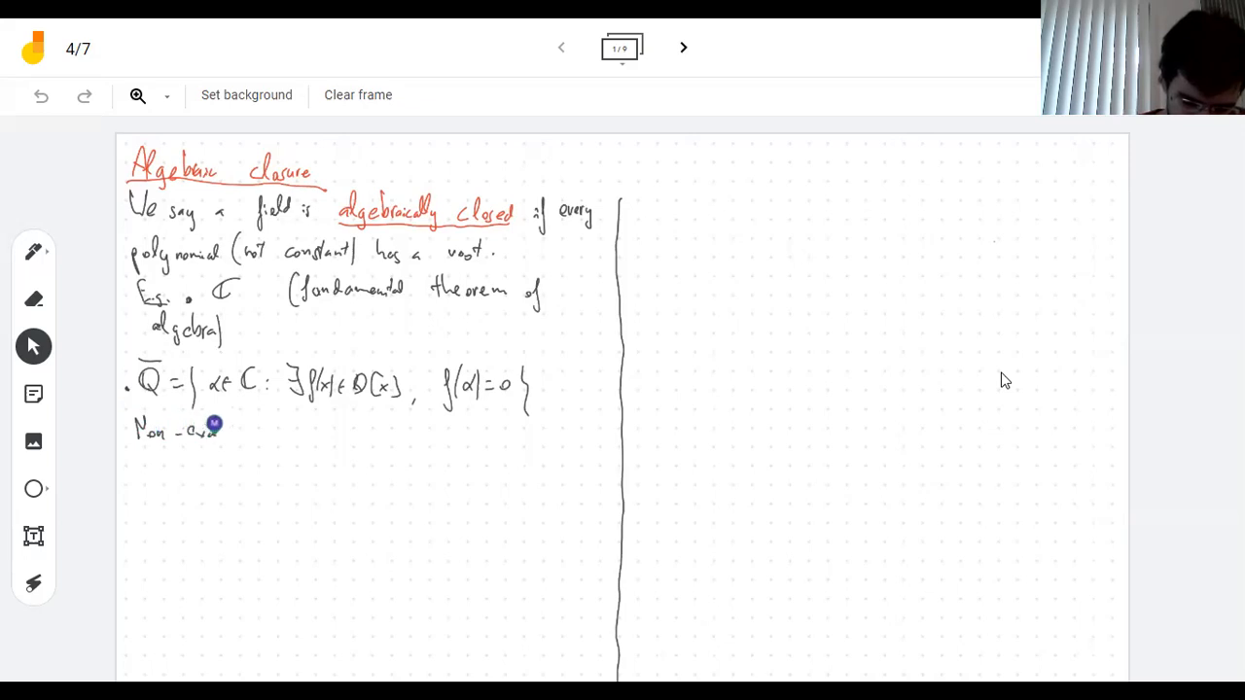
{"action": "left_click_drag", "start_coordinate": [179, 432], "coordinate": [262, 448]}
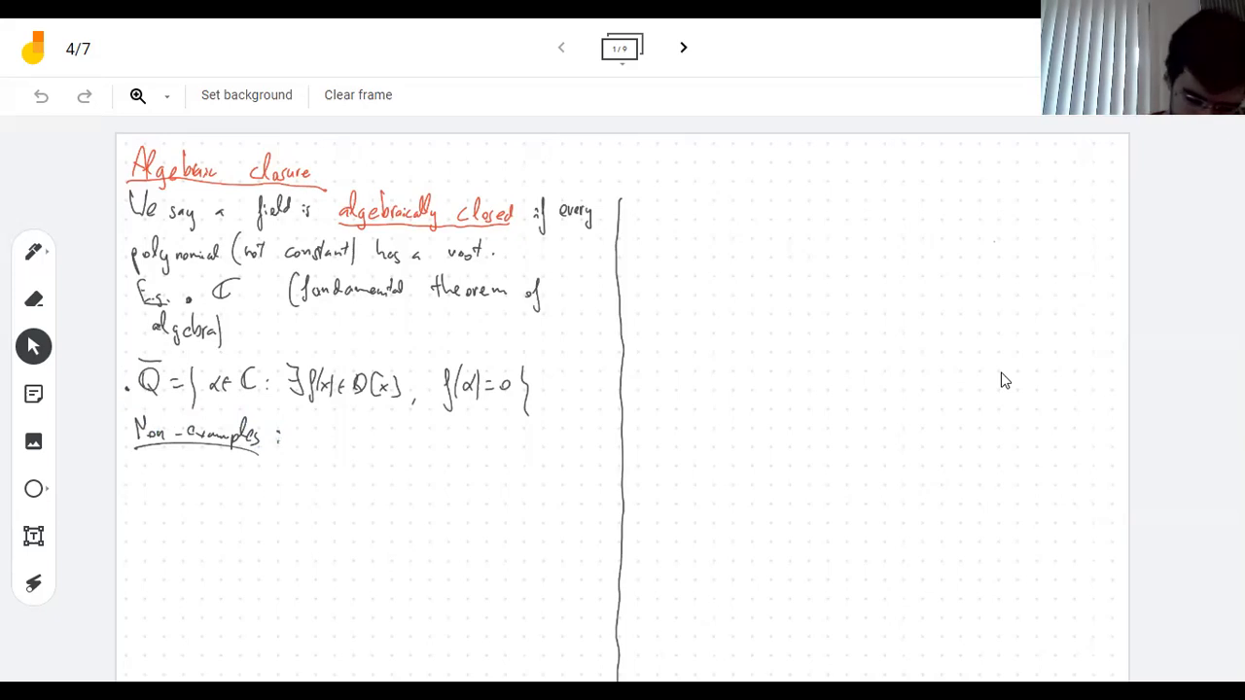
Step: Write ℝ, ℚ with the note that x²+1 has no roots there
{"action": "left_click", "coordinate": [303, 437]}
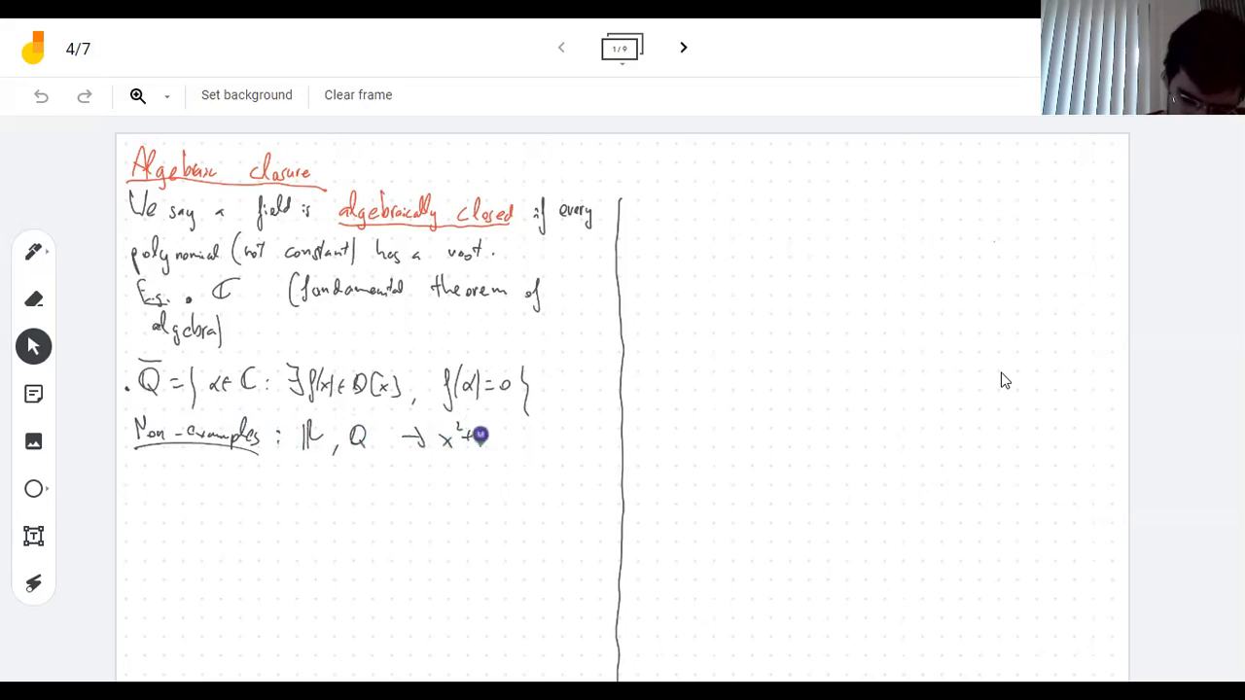
{"action": "left_click_drag", "start_coordinate": [476, 436], "coordinate": [529, 435]}
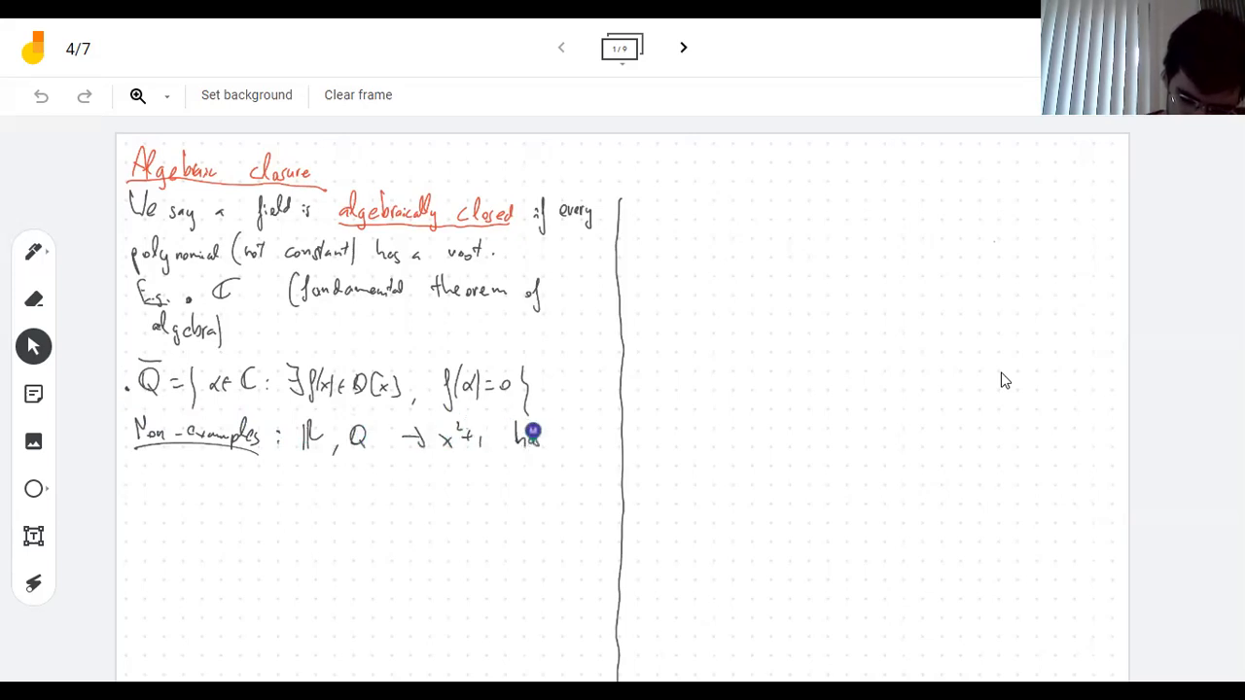
{"action": "left_click_drag", "start_coordinate": [525, 432], "coordinate": [580, 437]}
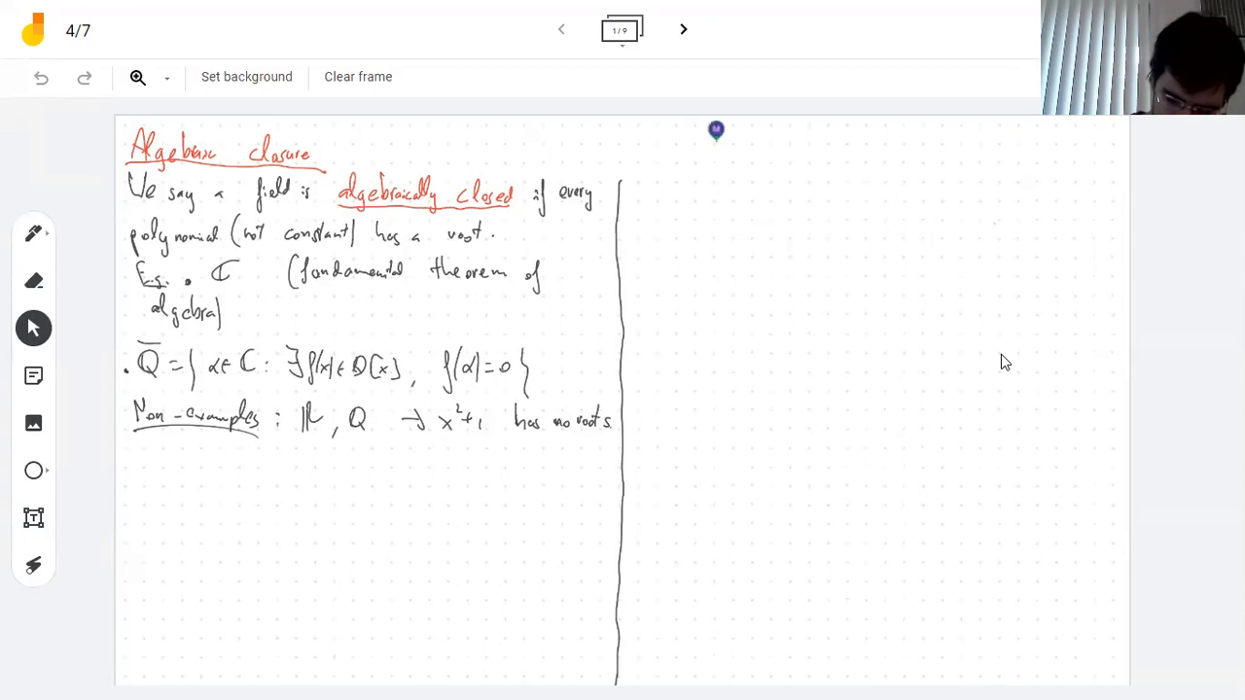
Step: Write the red 'Proposition' heading and begin: a field F is algebraically closed
{"action": "left_click_drag", "start_coordinate": [716, 152], "coordinate": [774, 159]}
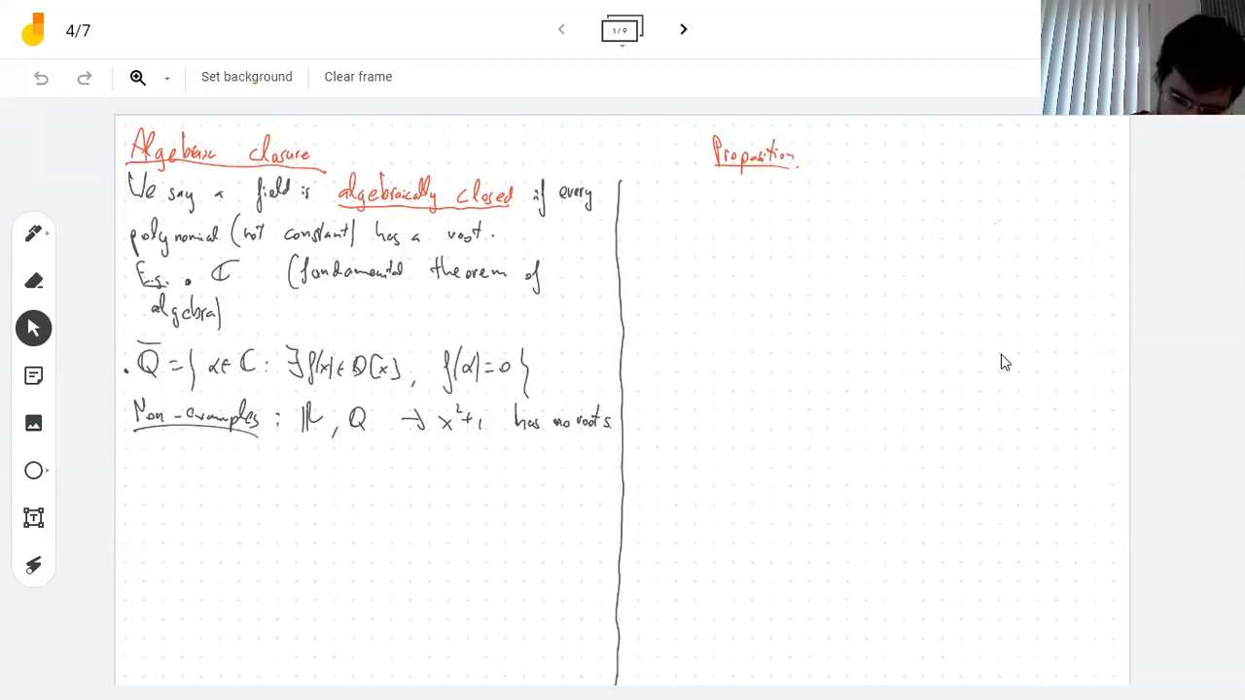
{"action": "left_click_drag", "start_coordinate": [642, 195], "coordinate": [700, 194]}
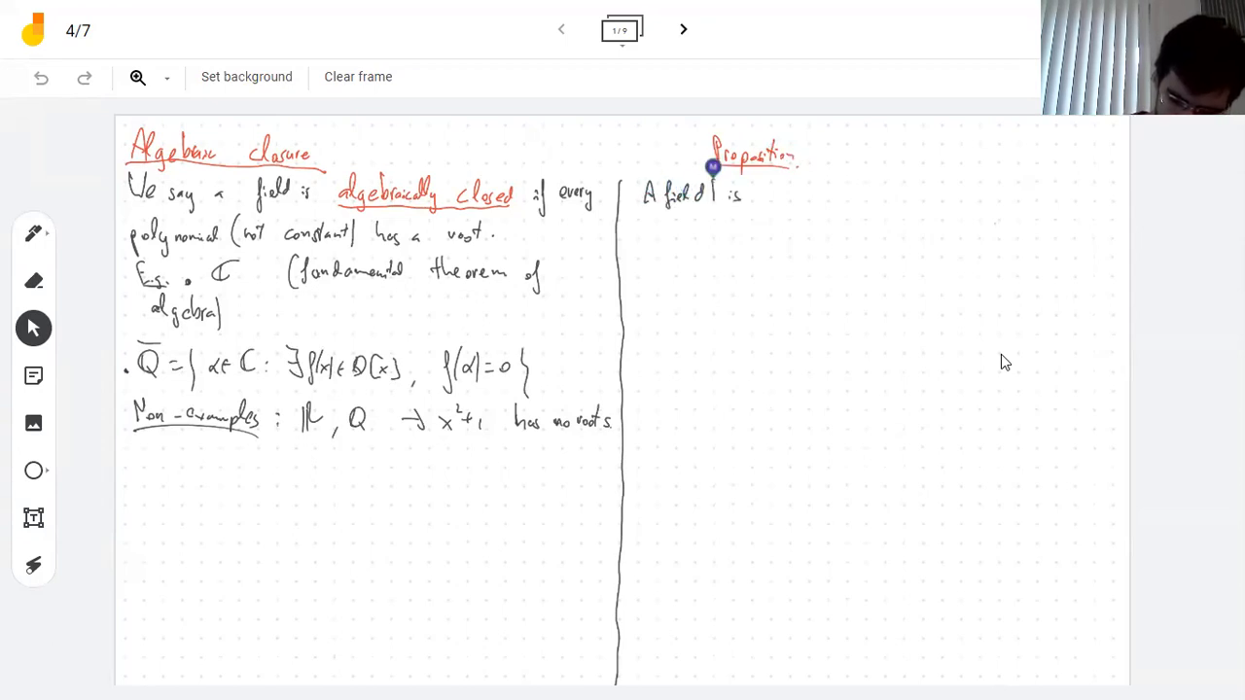
{"action": "mouse_move", "coordinate": [798, 194]}
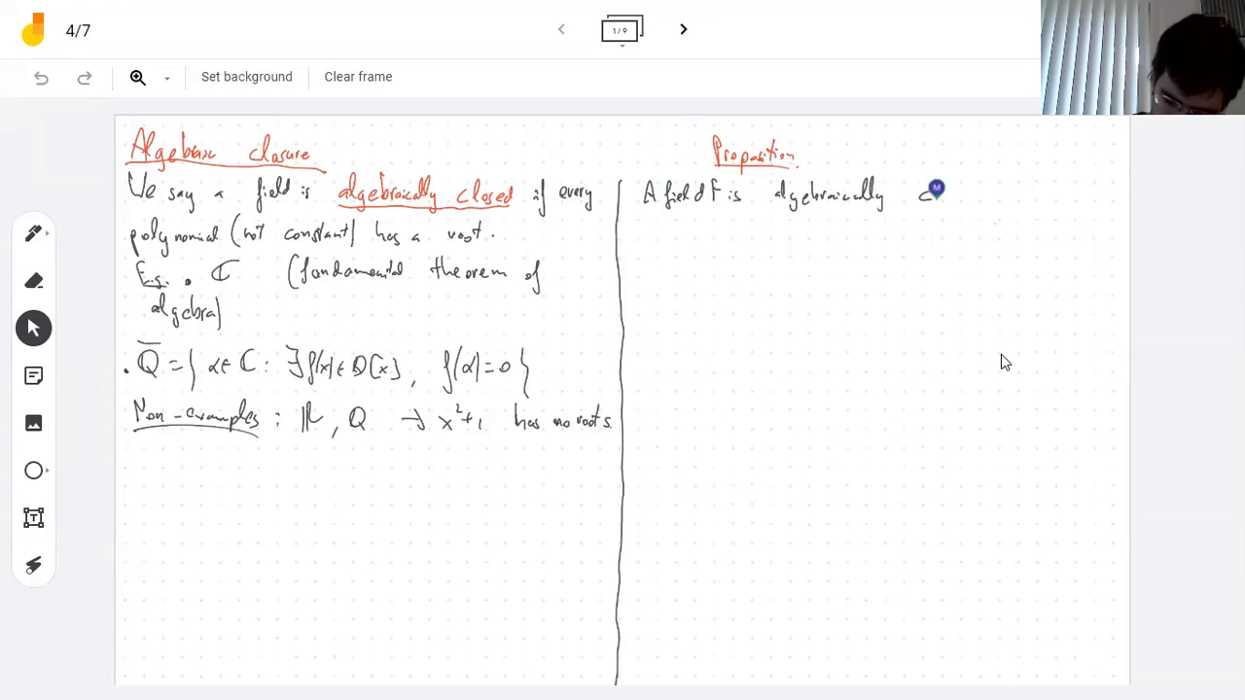
{"action": "type", "text": "closed if and"}
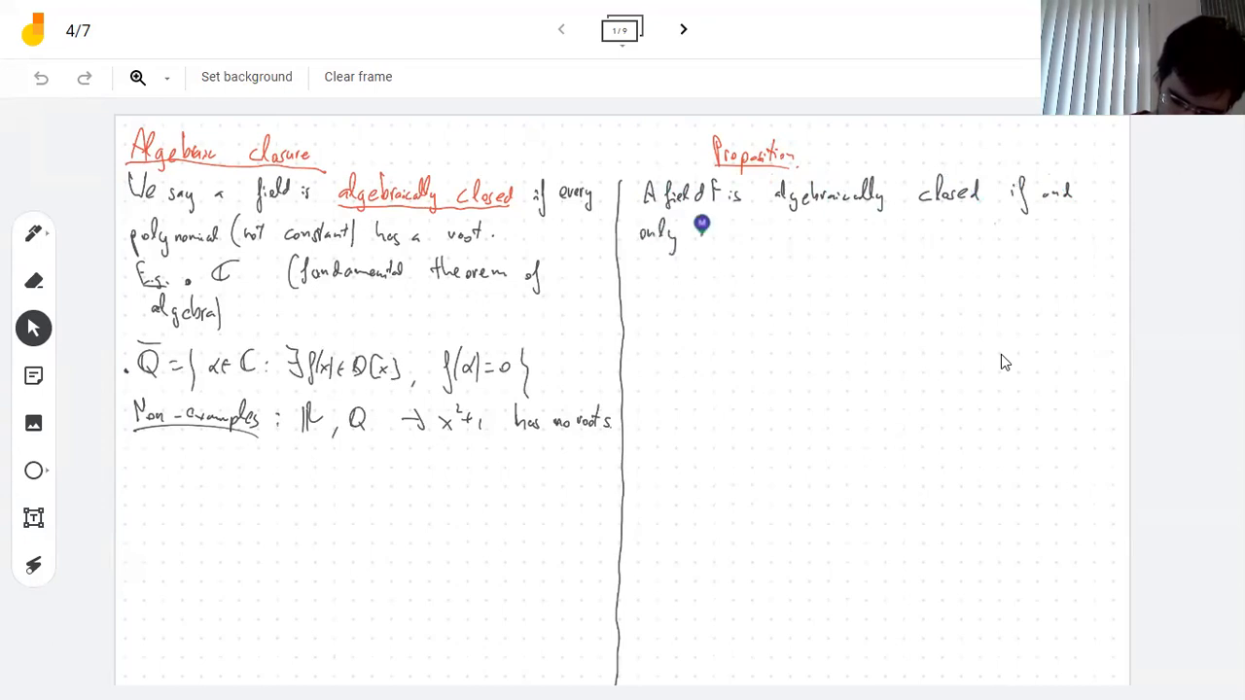
Step: Finish the statement: iff every polynomial splits into linear (degree 1) factors
{"action": "left_click_drag", "start_coordinate": [700, 226], "coordinate": [763, 225]}
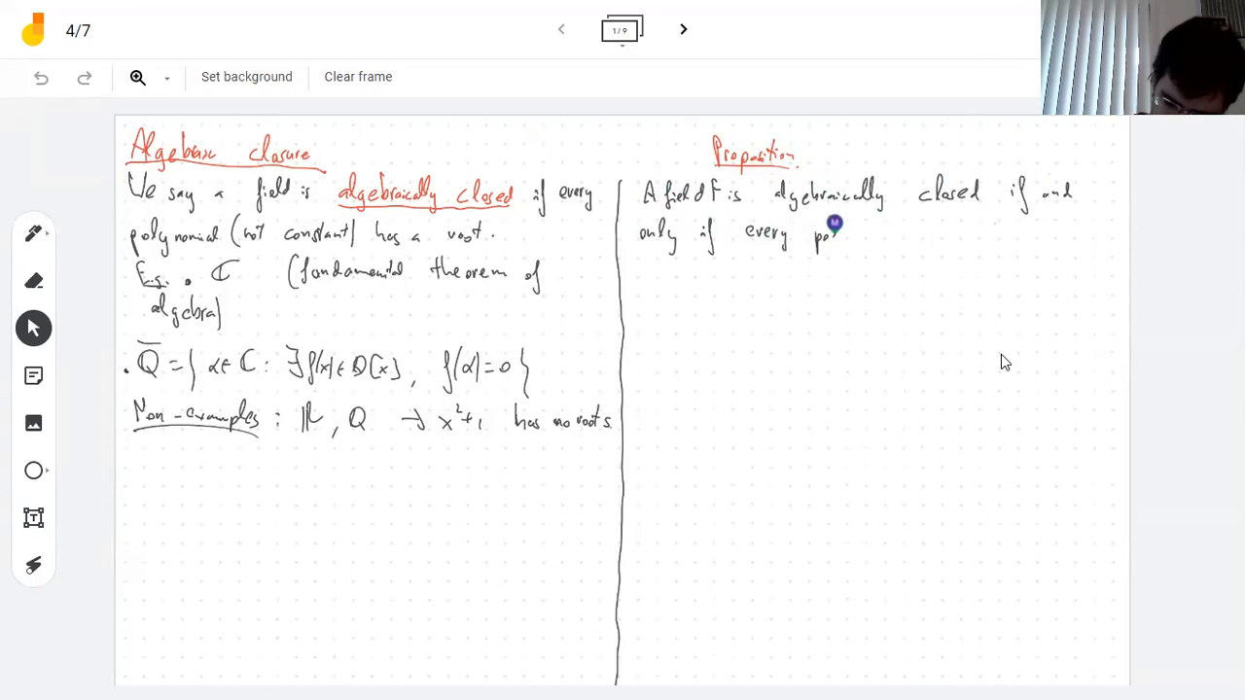
{"action": "left_click_drag", "start_coordinate": [836, 238], "coordinate": [885, 223]}
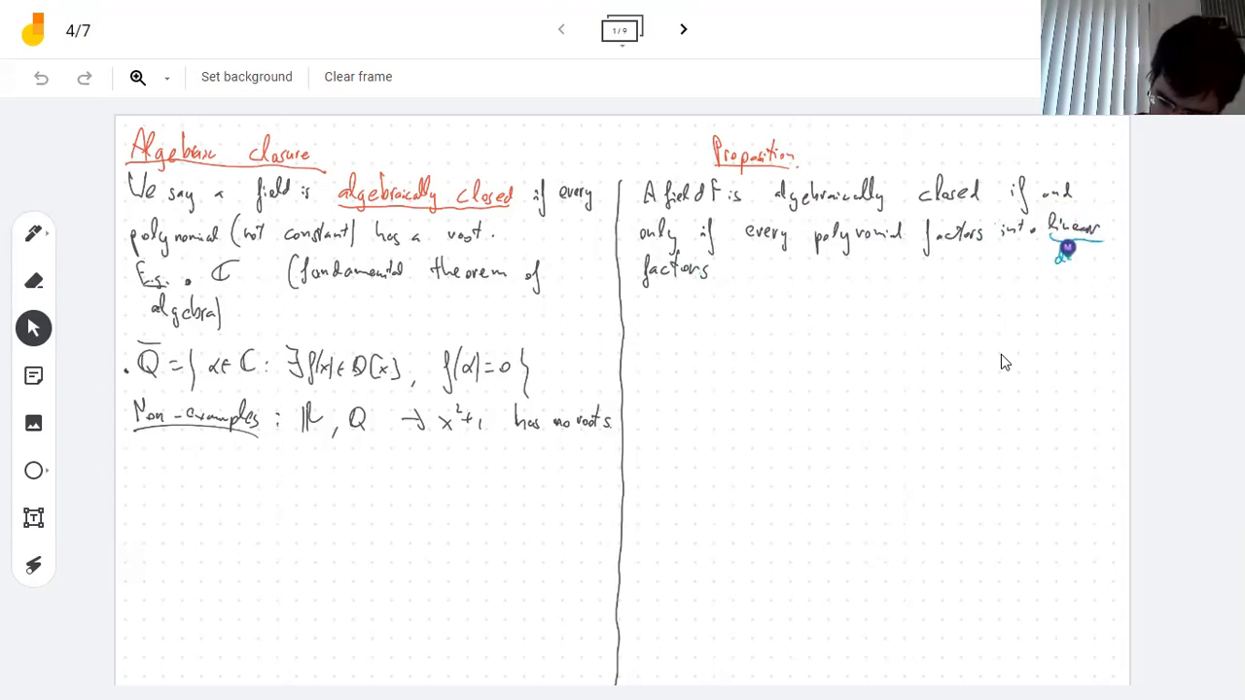
{"action": "left_click_drag", "start_coordinate": [1054, 257], "coordinate": [1099, 257]}
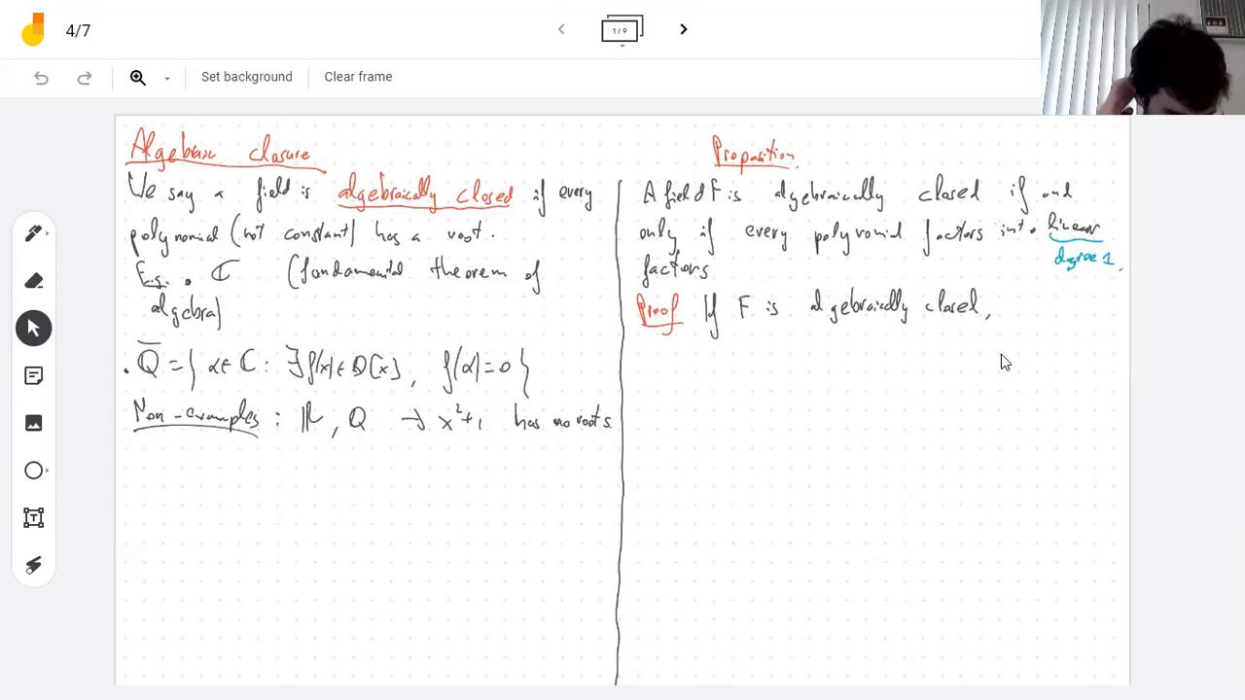
Step: Write the factorisation f(x)=g1(x)…gm(x) in the UFD F[x] and switch to blue ink
{"action": "left_click", "coordinate": [1015, 296]}
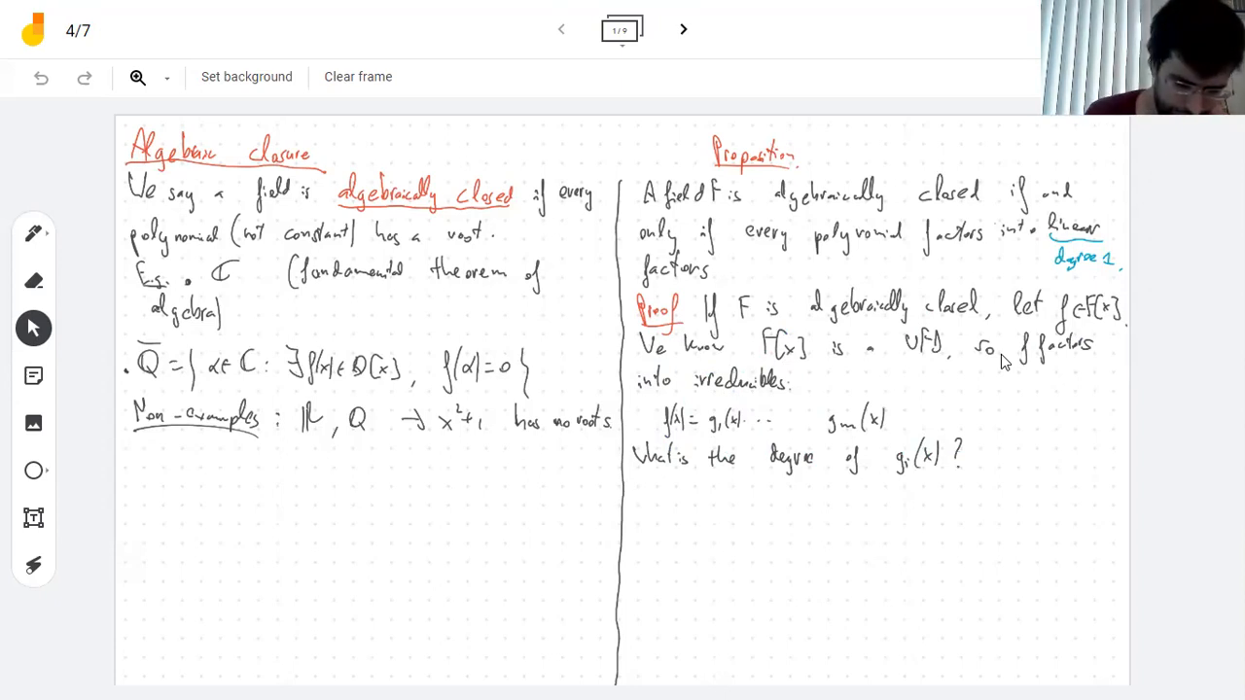
{"action": "left_click", "coordinate": [1008, 451]}
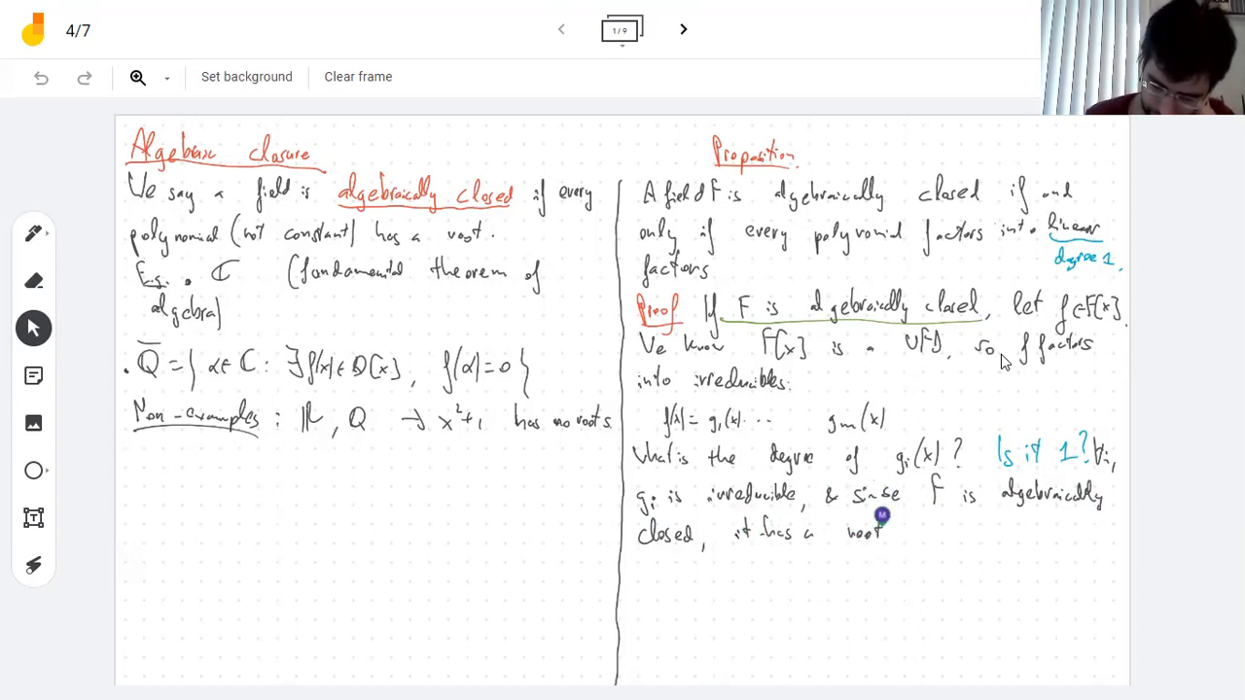
Step: Write that the irreducible gi has a root α ∈ F and start the implication line
{"action": "left_click_drag", "start_coordinate": [913, 529], "coordinate": [982, 529]}
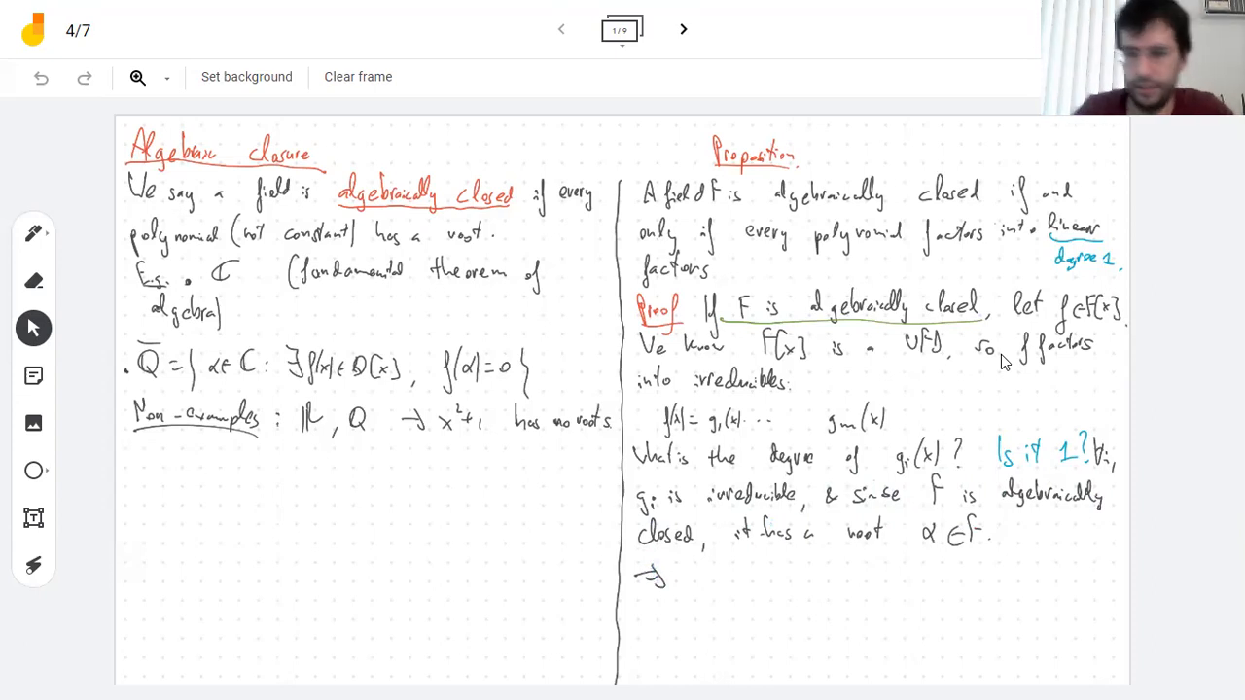
{"action": "left_click_drag", "start_coordinate": [723, 579], "coordinate": [748, 574]}
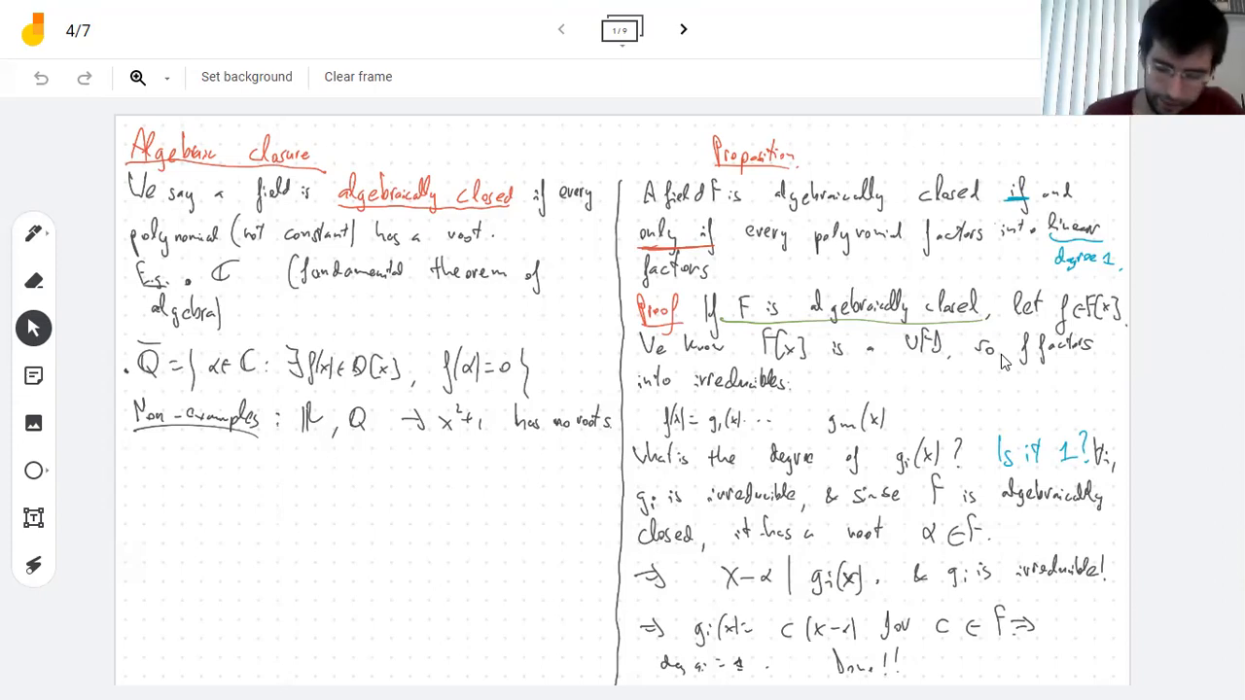
{"action": "mouse_move", "coordinate": [1023, 20]}
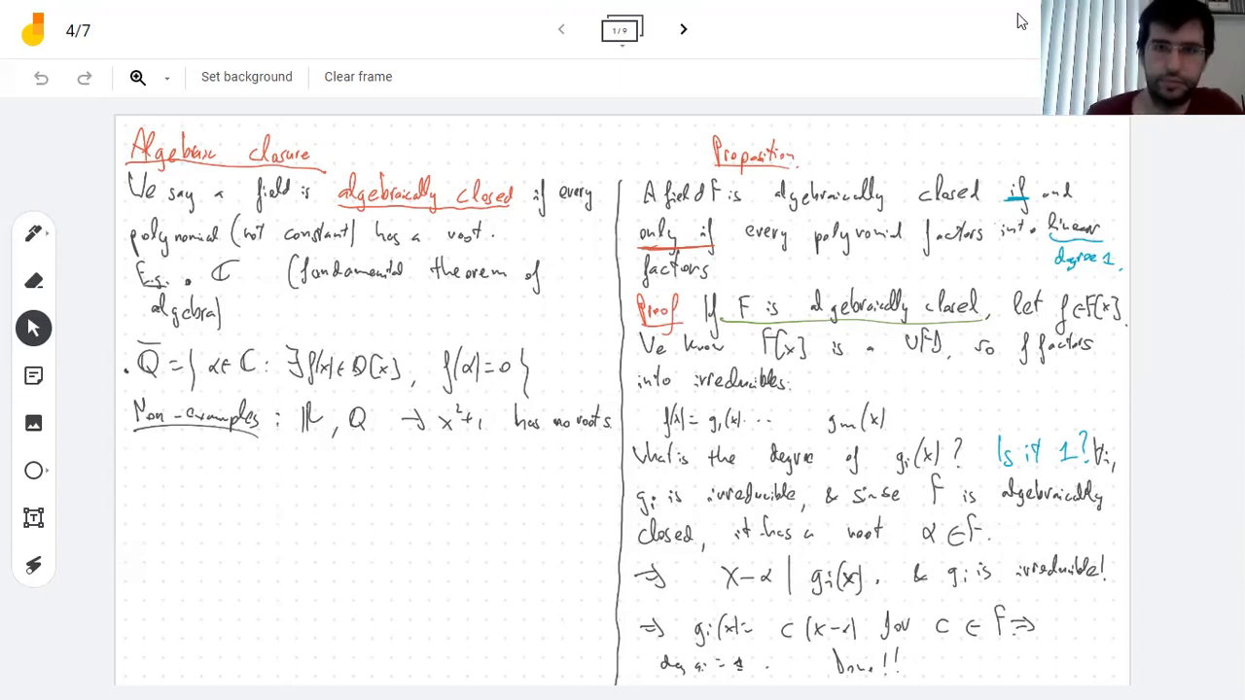
Step: Move on to a fresh frame after concluding g_i(x)=c(x−α) has degree 1
{"action": "left_click", "coordinate": [682, 29]}
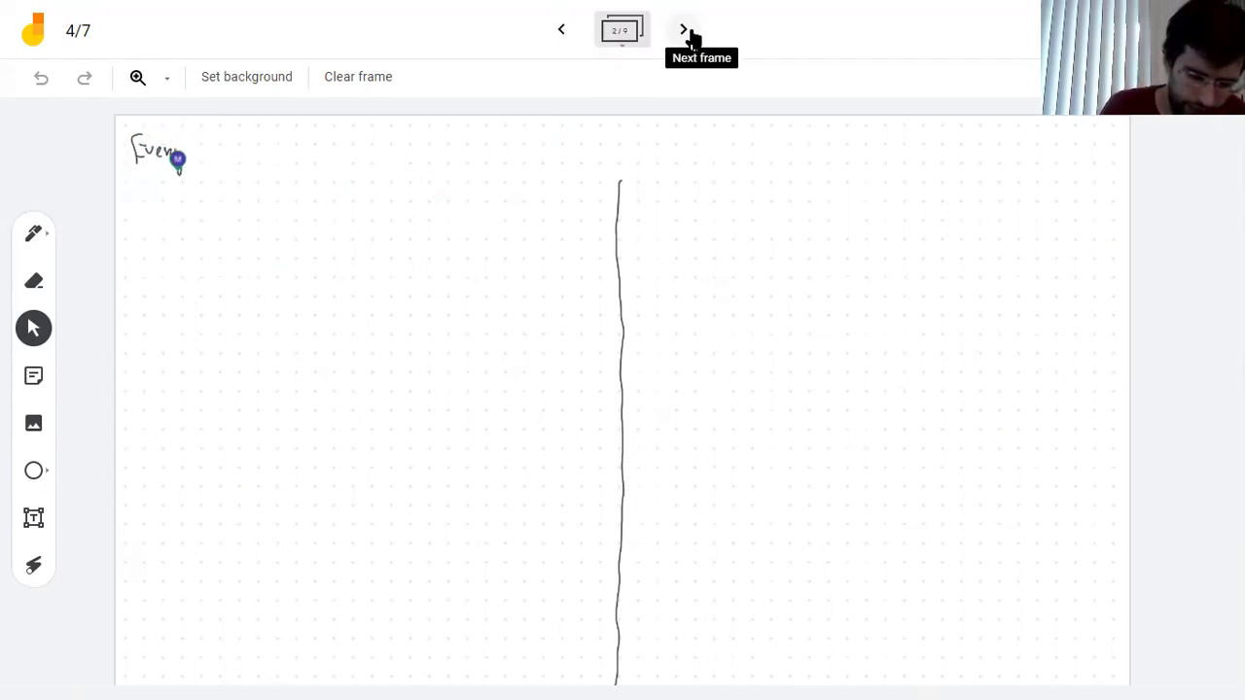
Step: Handwrite 'Every polynomial factors completely ⇒ F is algebraically closed' at the top left
{"action": "left_click_drag", "start_coordinate": [195, 152], "coordinate": [237, 156]}
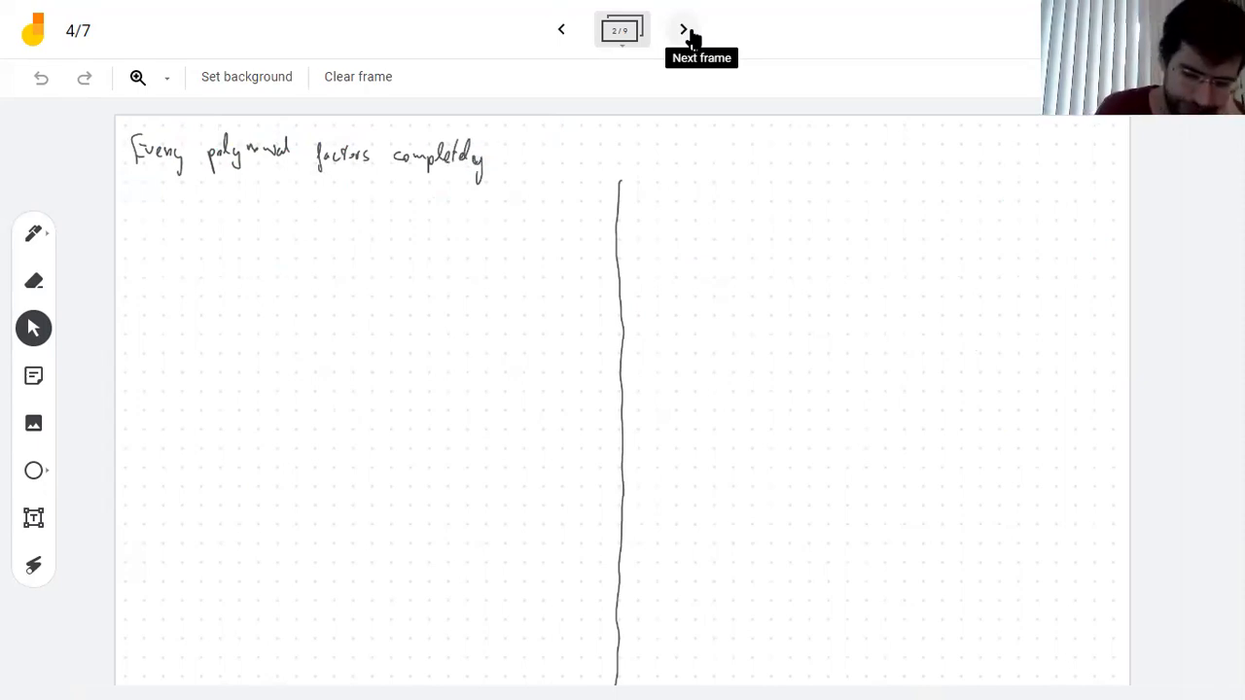
{"action": "left_click_drag", "start_coordinate": [136, 194], "coordinate": [190, 191]}
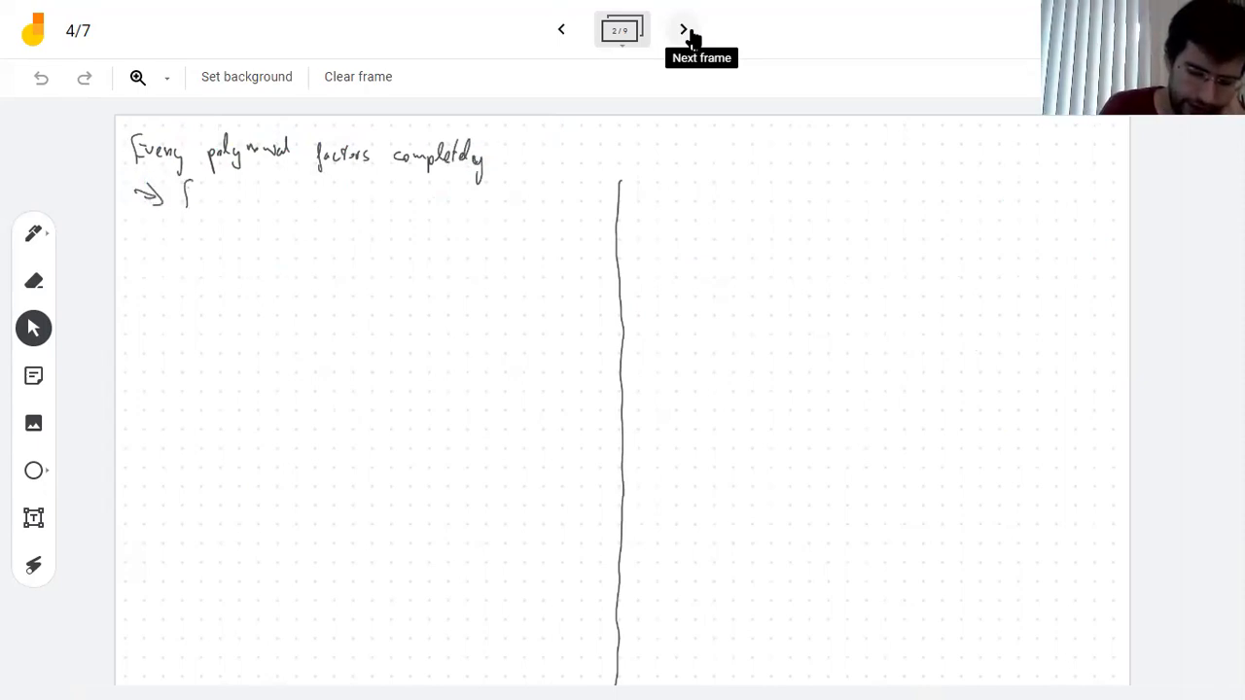
{"action": "left_click_drag", "start_coordinate": [185, 191], "coordinate": [268, 194]}
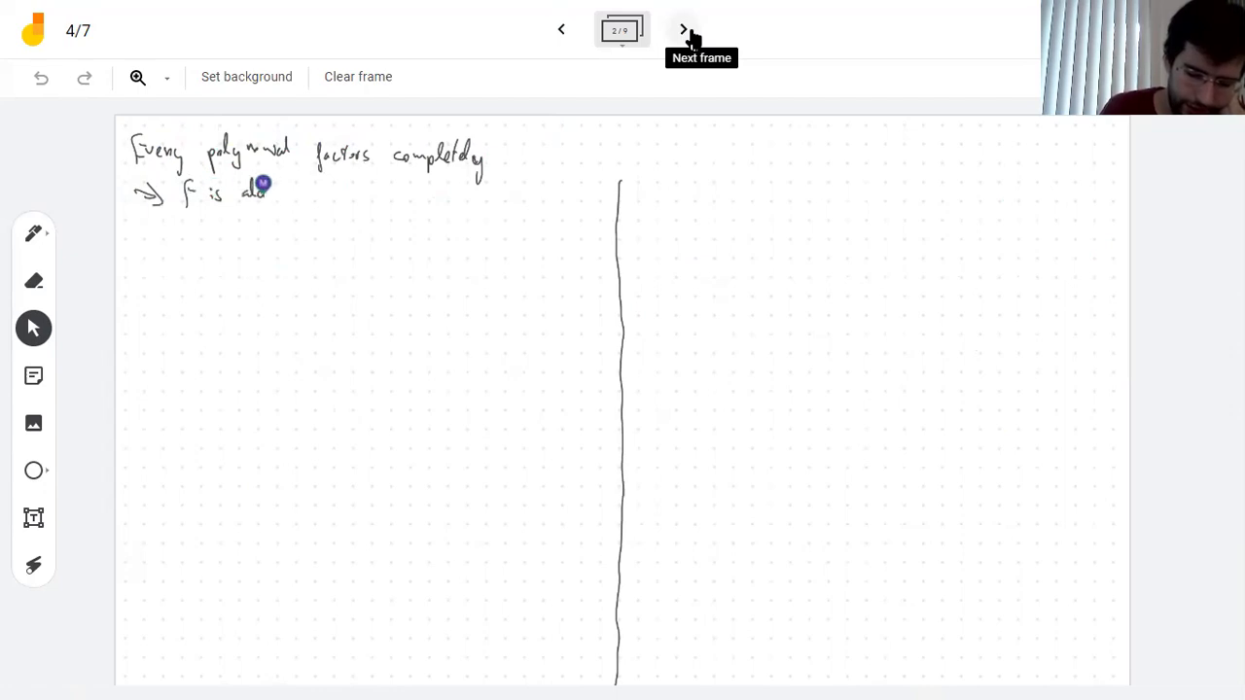
{"action": "left_click_drag", "start_coordinate": [257, 190], "coordinate": [315, 184]}
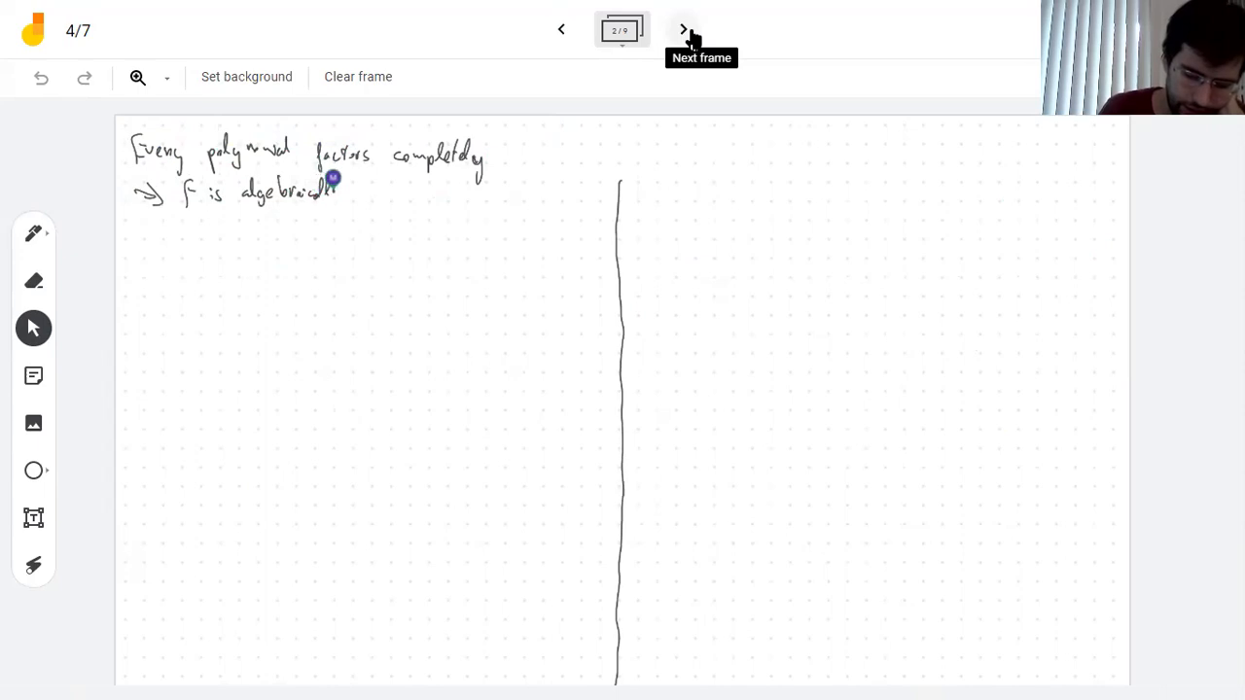
{"action": "left_click_drag", "start_coordinate": [346, 190], "coordinate": [419, 195]}
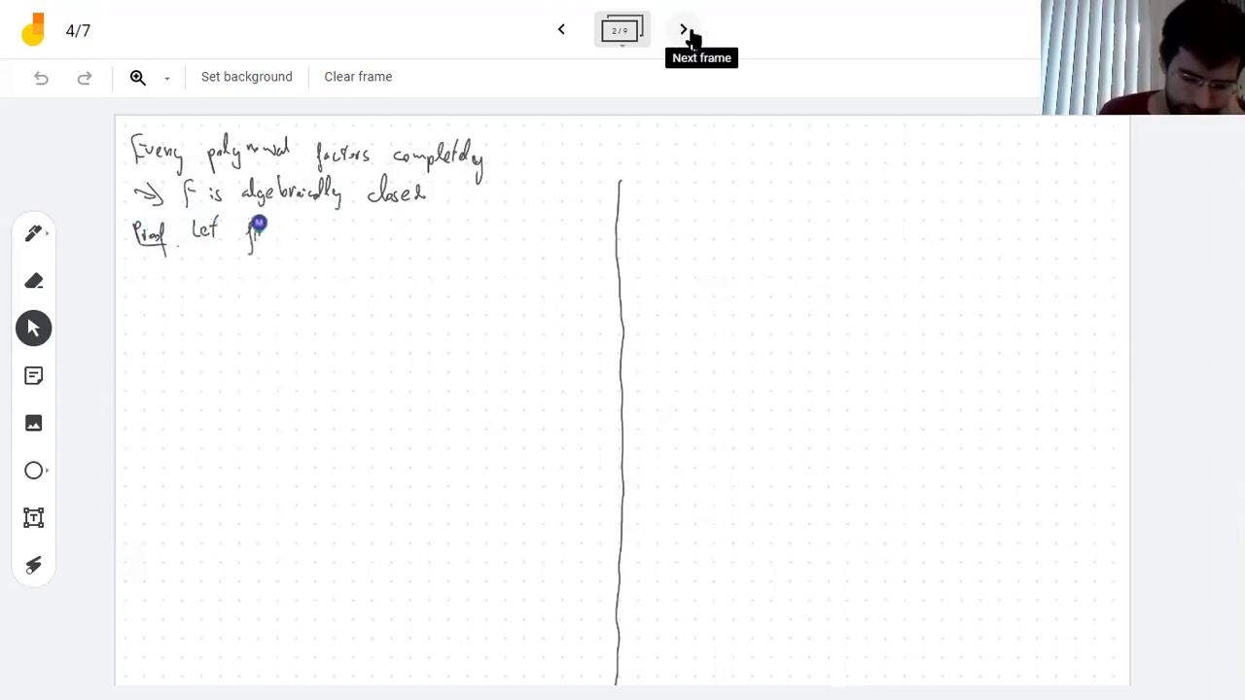
Step: Write 'Proof. Let f(x)∈F[x]. I need to show f has a root.'
{"action": "left_click_drag", "start_coordinate": [249, 233], "coordinate": [315, 233]}
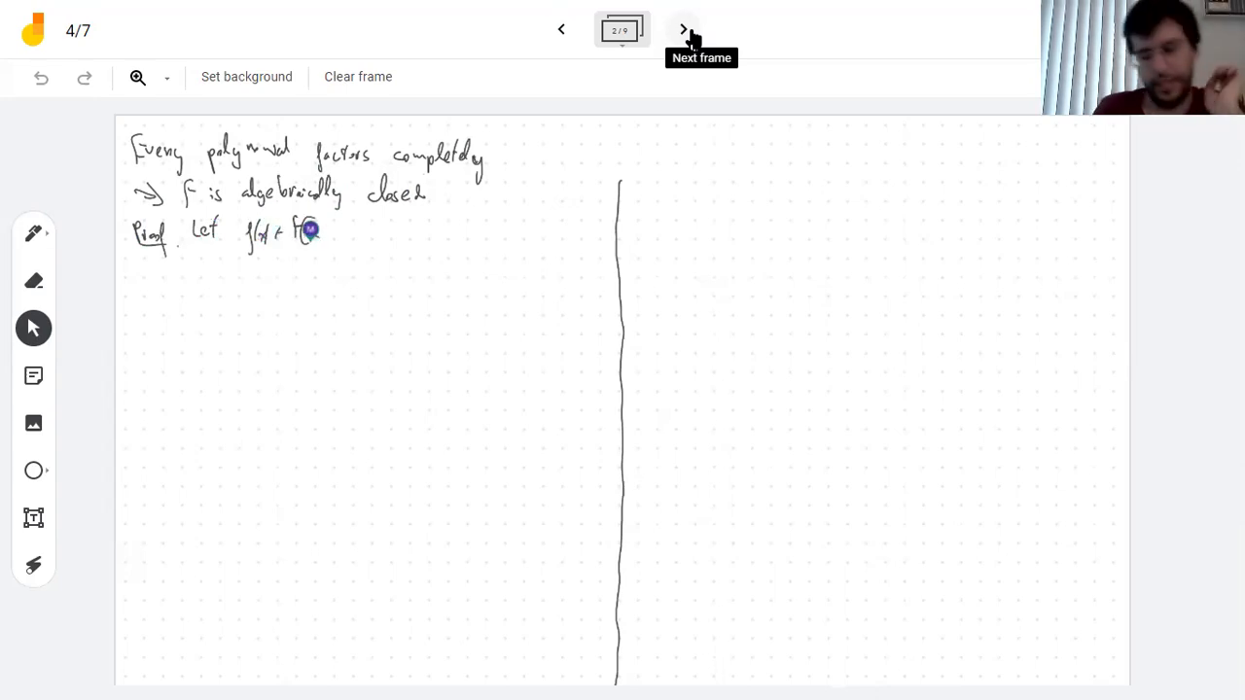
{"action": "left_click_drag", "start_coordinate": [307, 234], "coordinate": [330, 243]}
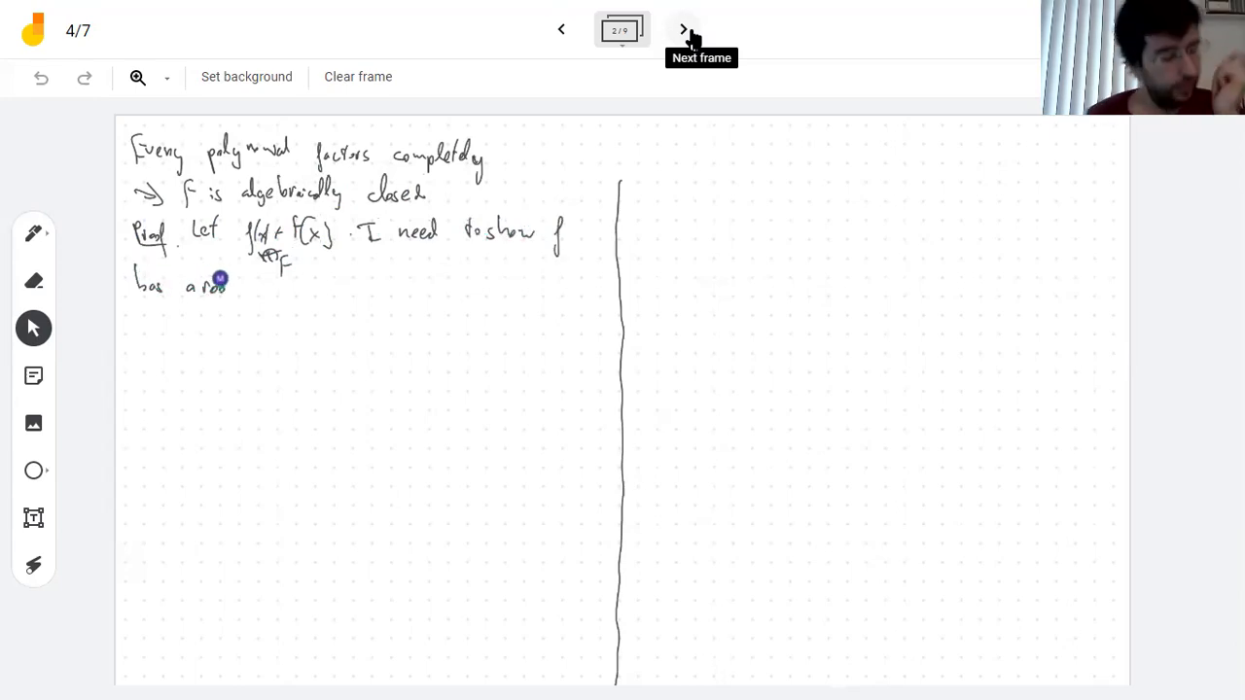
{"action": "left_click_drag", "start_coordinate": [210, 284], "coordinate": [242, 290]}
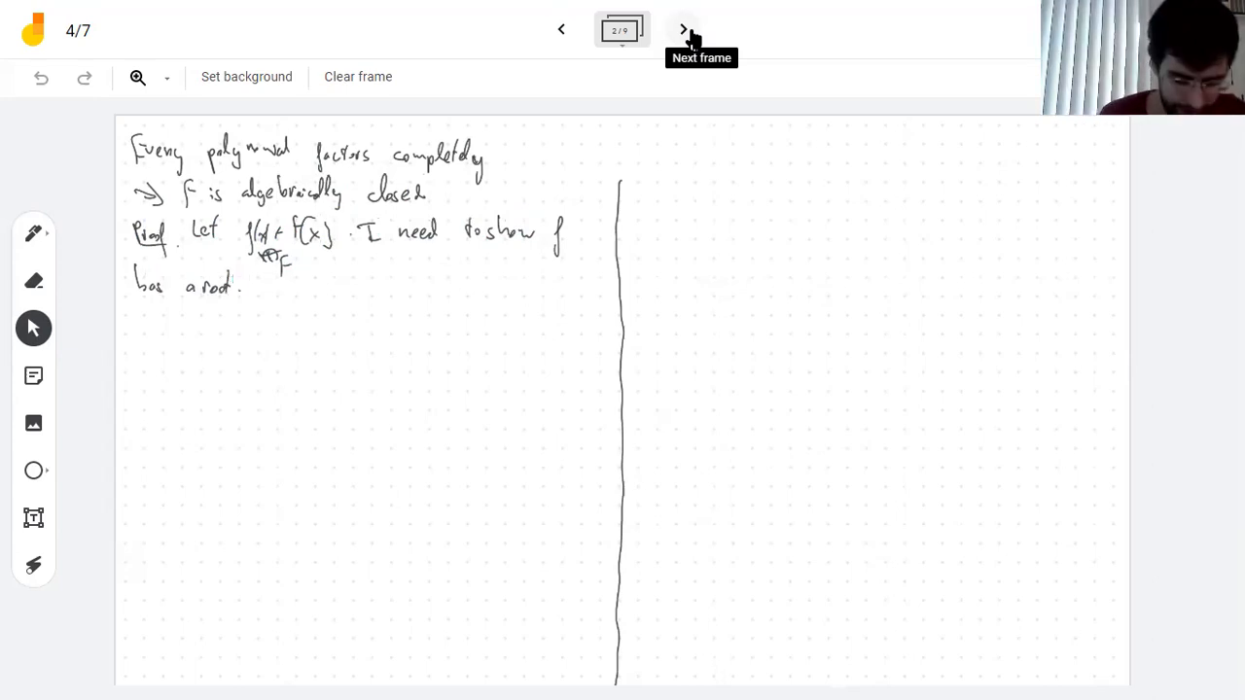
{"action": "left_click_drag", "start_coordinate": [140, 163], "coordinate": [510, 156]}
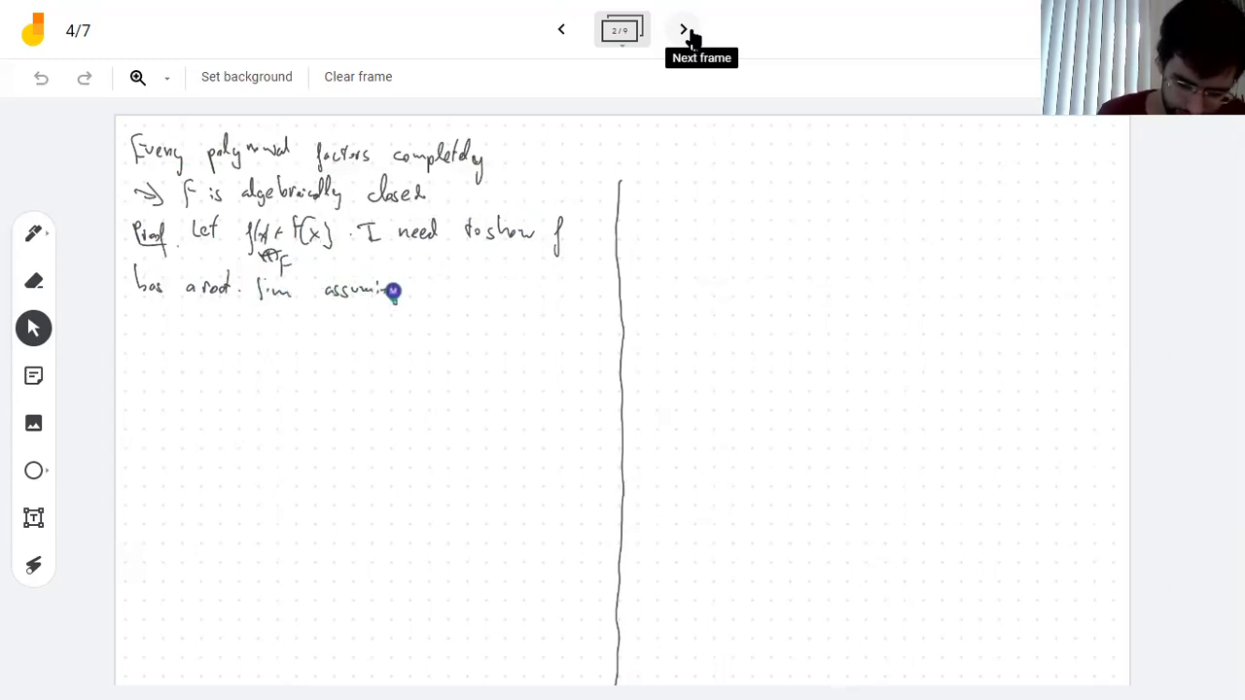
Step: Write the assumption that every polynomial factors, so f = c·(x−α₁)…
{"action": "left_click_drag", "start_coordinate": [428, 288], "coordinate": [470, 282]}
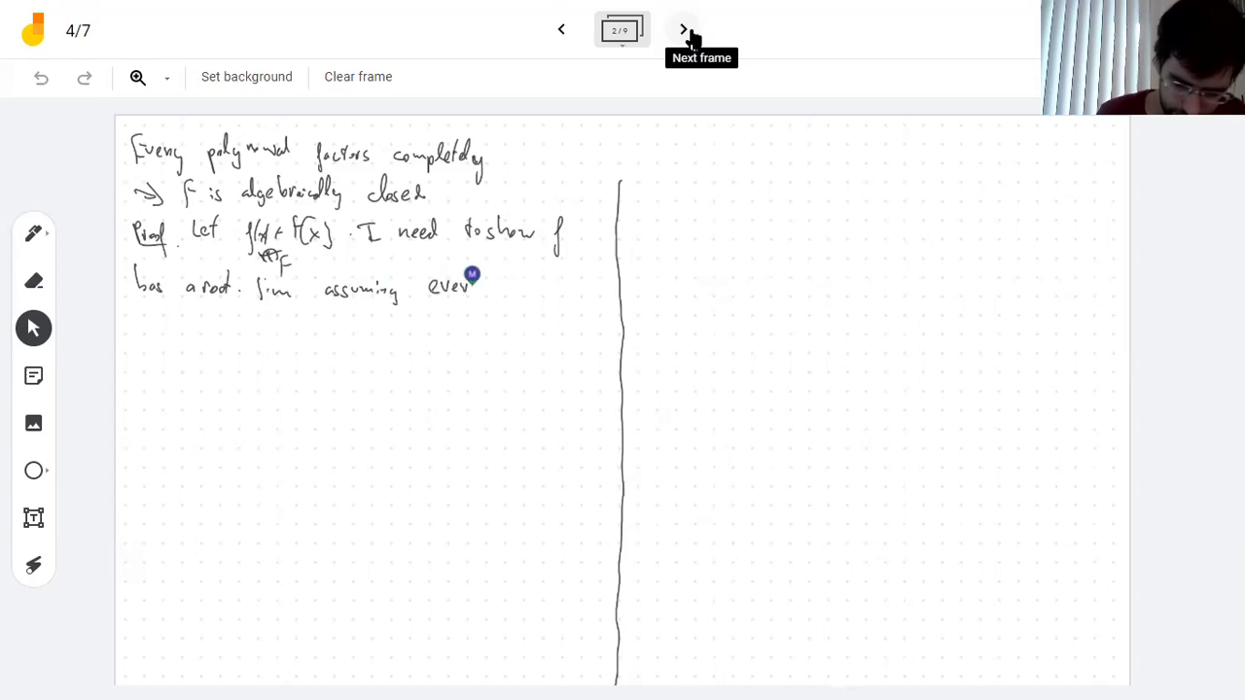
{"action": "left_click_drag", "start_coordinate": [476, 291], "coordinate": [541, 291]}
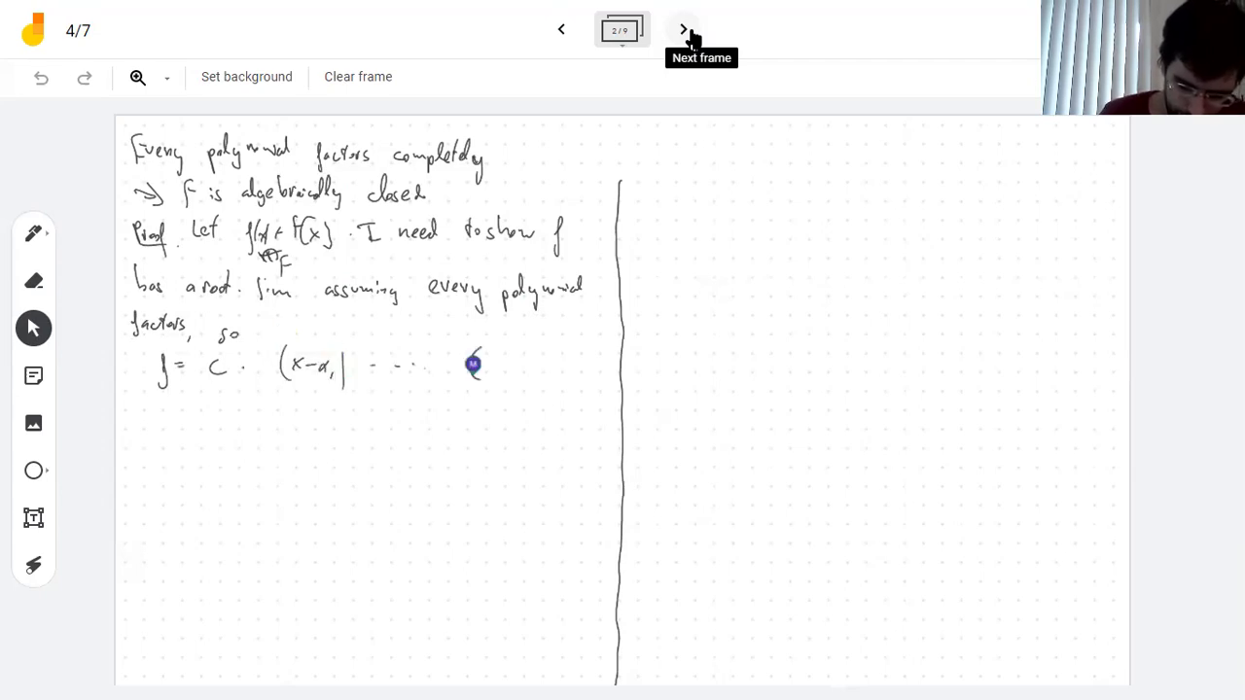
{"action": "left_click_drag", "start_coordinate": [471, 368], "coordinate": [544, 379]}
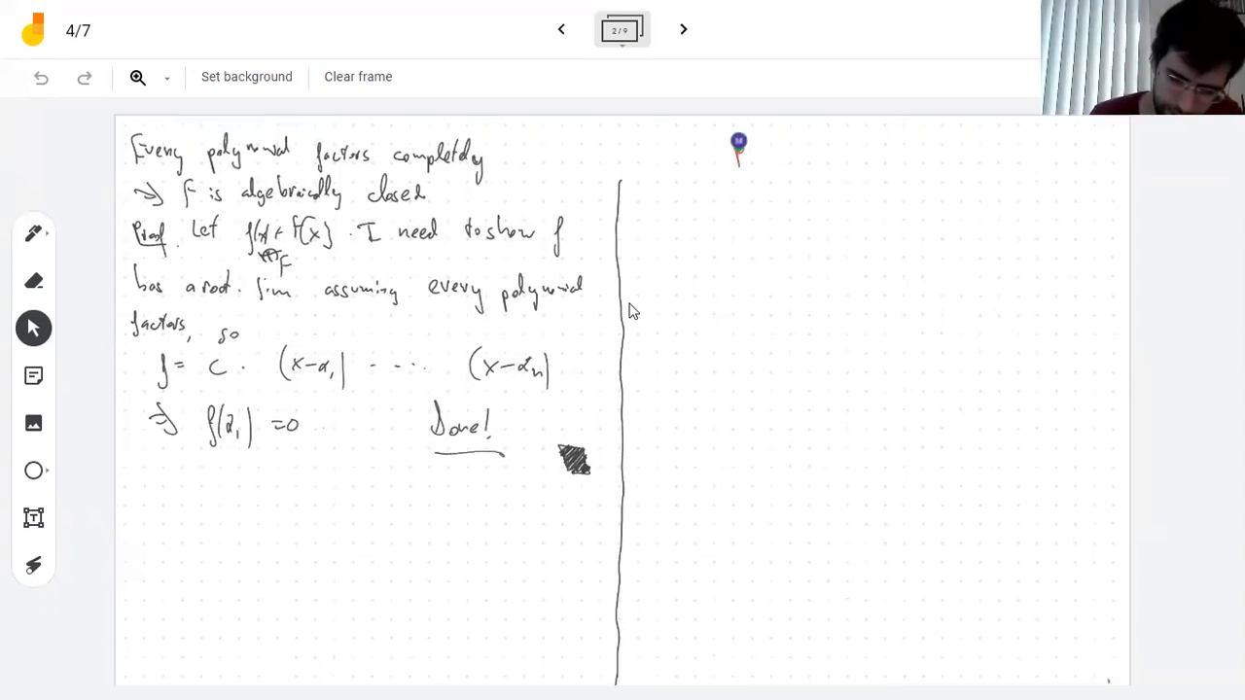
Step: Write red 'Proposition': algebraically closed F with algebraic F⊆E gives F=E, then a dividing line
{"action": "left_click_drag", "start_coordinate": [735, 156], "coordinate": [794, 155]}
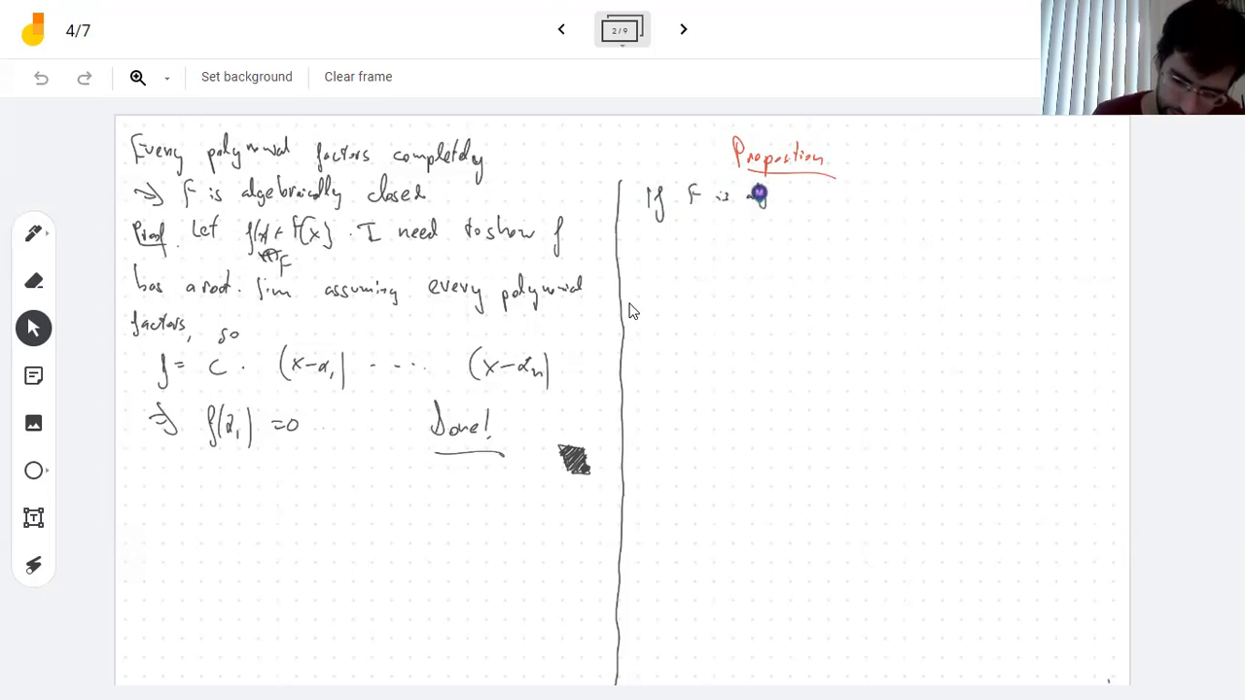
{"action": "left_click_drag", "start_coordinate": [758, 194], "coordinate": [821, 191]}
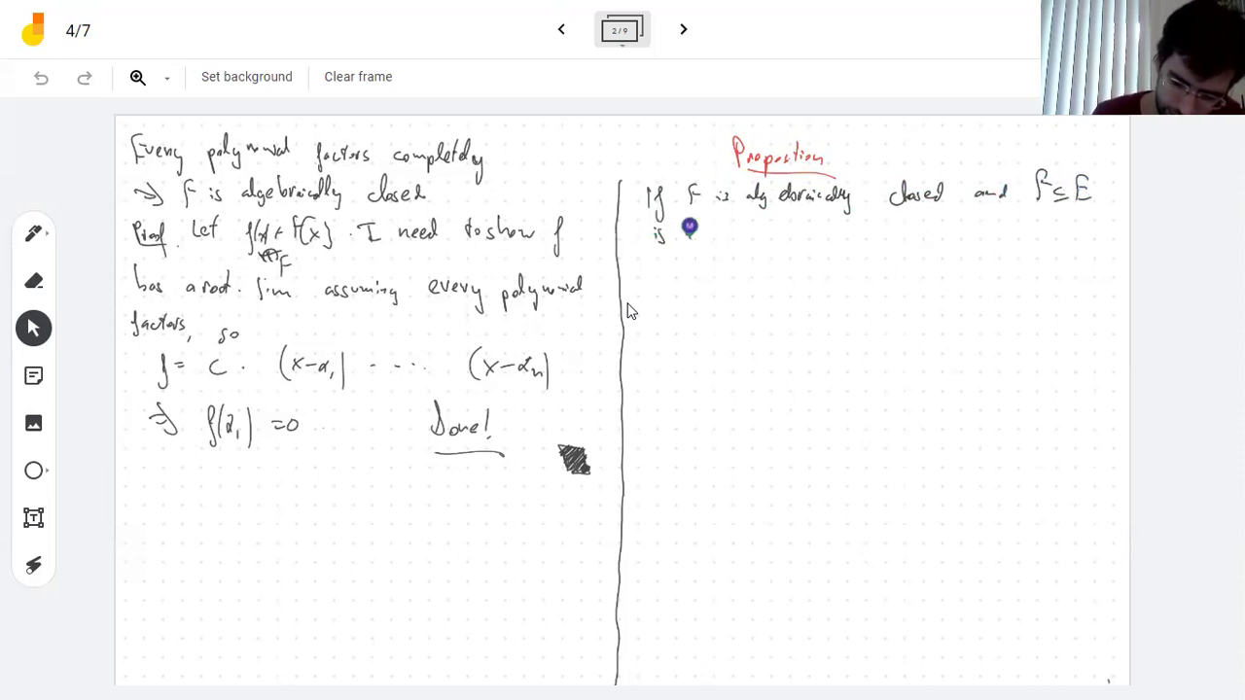
{"action": "left_click_drag", "start_coordinate": [690, 230], "coordinate": [758, 224]}
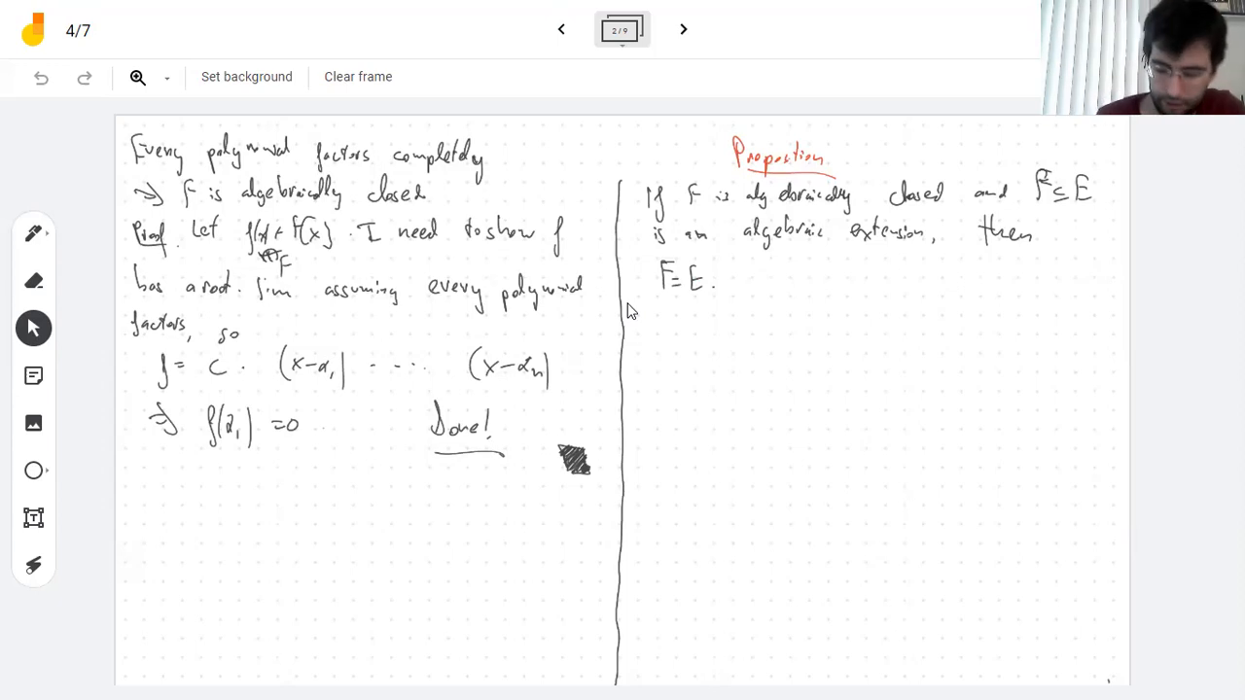
{"action": "left_click_drag", "start_coordinate": [630, 309], "coordinate": [1042, 307]}
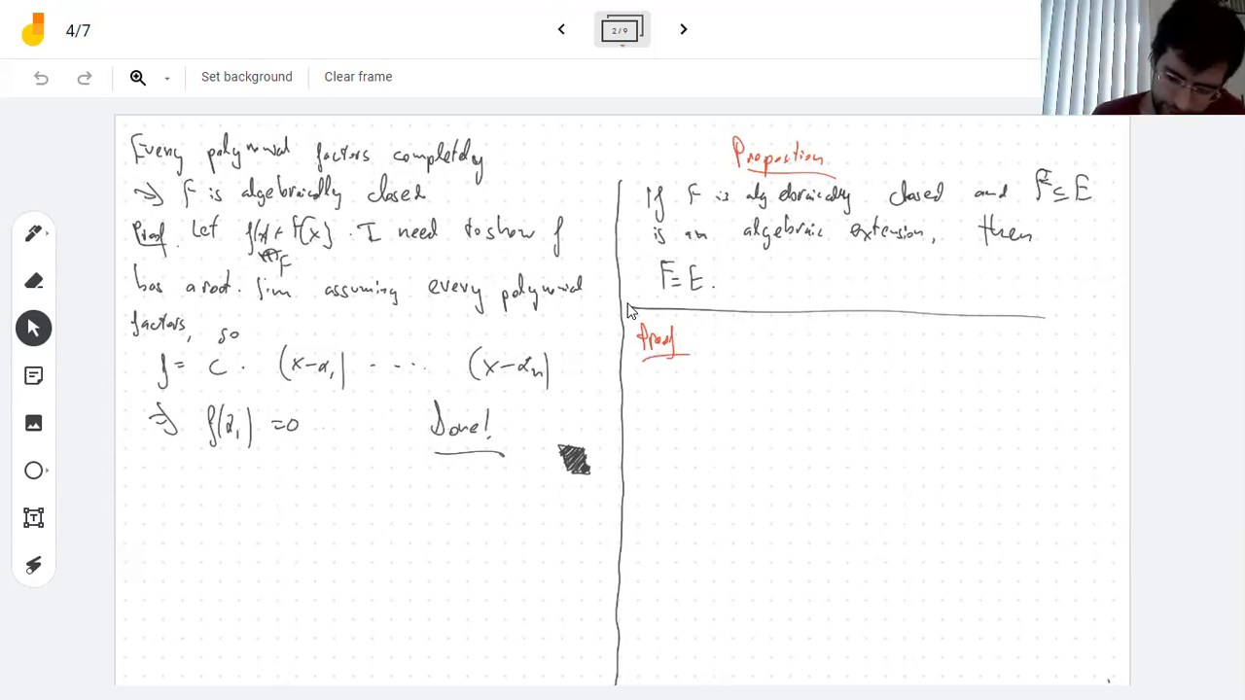
Step: Write: let α ∈ E; its minimal polynomial is irreducible in F[x], hence has degree 1
{"action": "left_click_drag", "start_coordinate": [715, 340], "coordinate": [797, 350]}
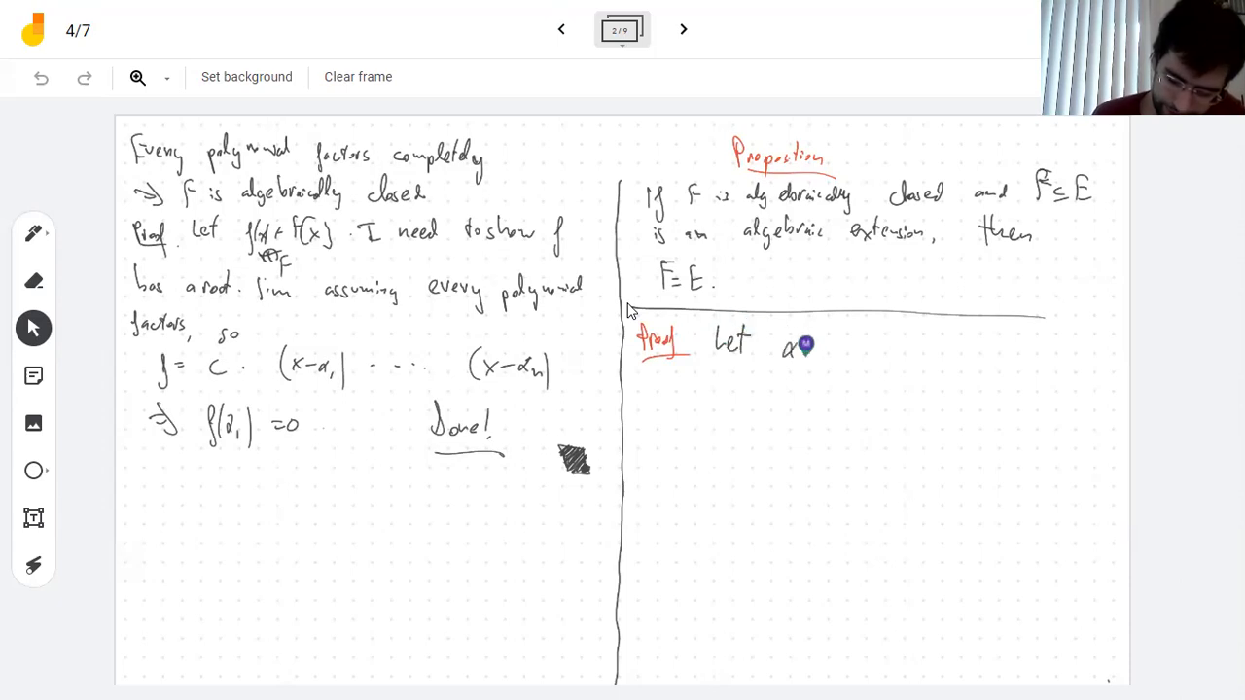
{"action": "left_click_drag", "start_coordinate": [788, 346], "coordinate": [856, 340]}
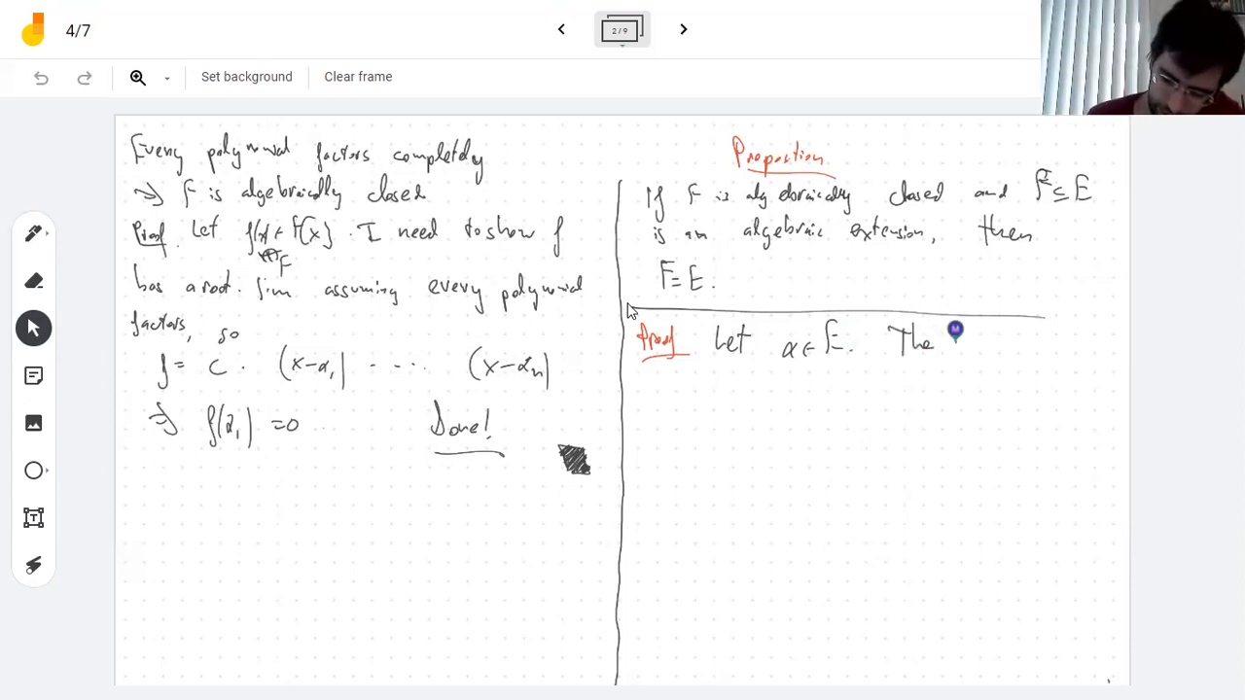
{"action": "left_click_drag", "start_coordinate": [949, 342], "coordinate": [1007, 342]}
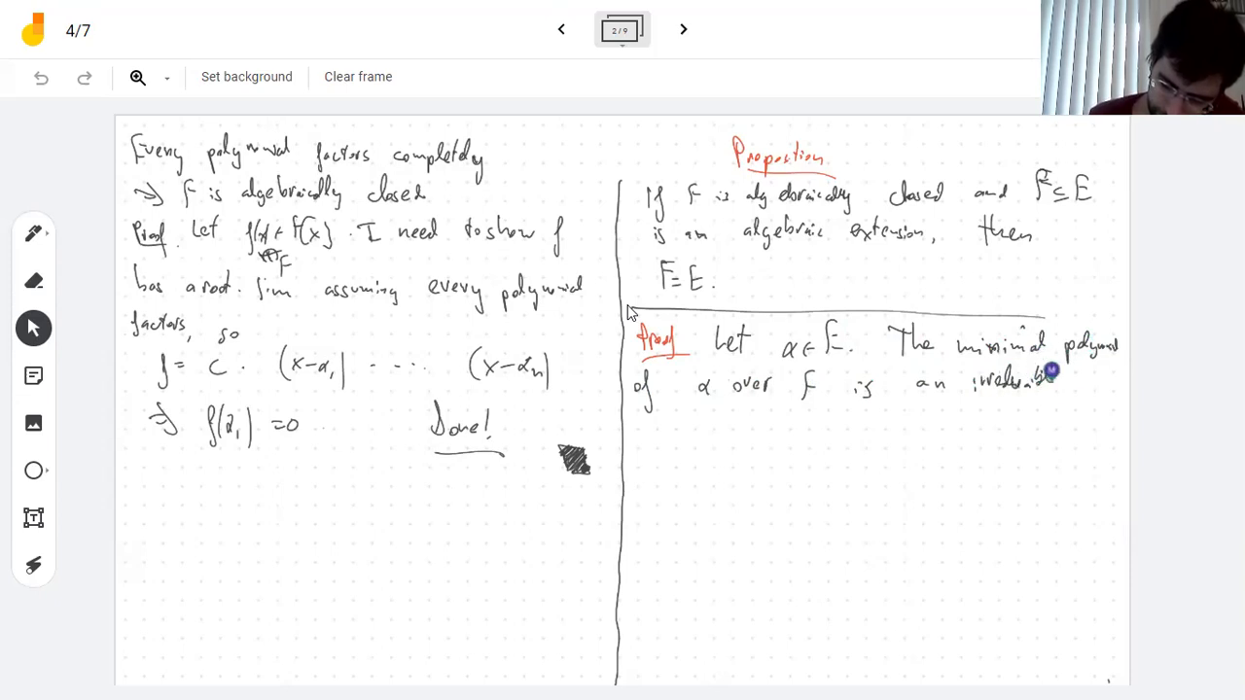
{"action": "left_click_drag", "start_coordinate": [1066, 385], "coordinate": [1099, 393]}
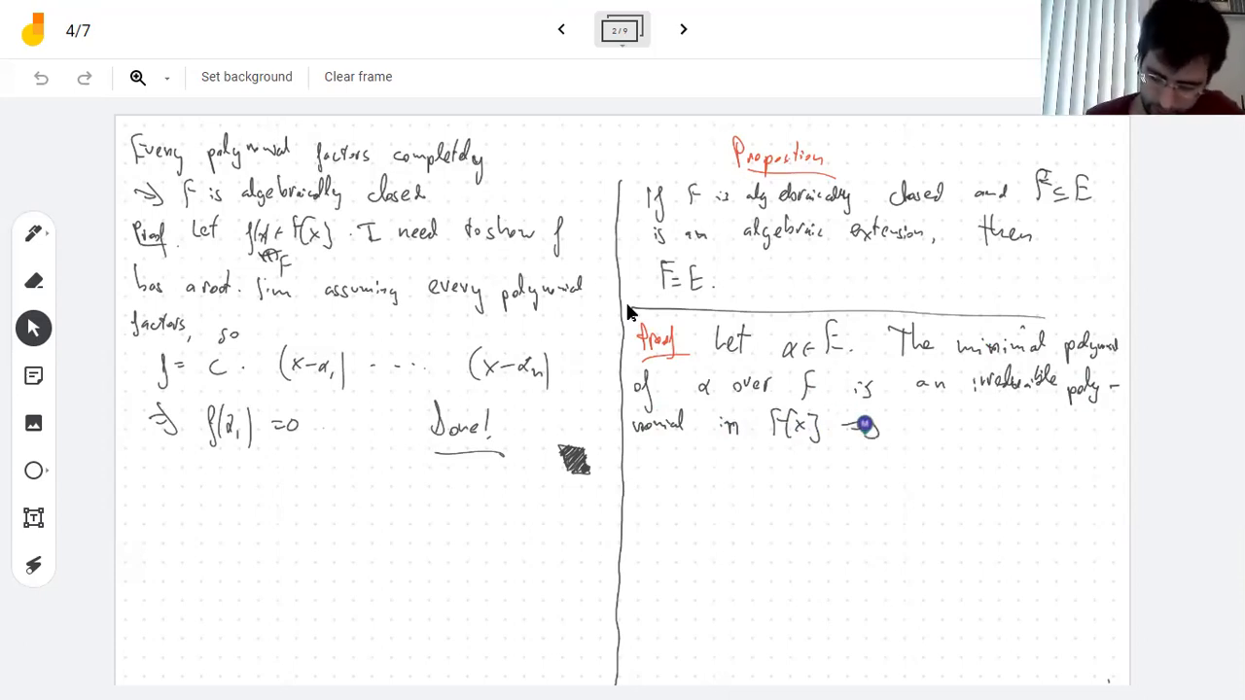
{"action": "left_click_drag", "start_coordinate": [875, 424], "coordinate": [934, 424]}
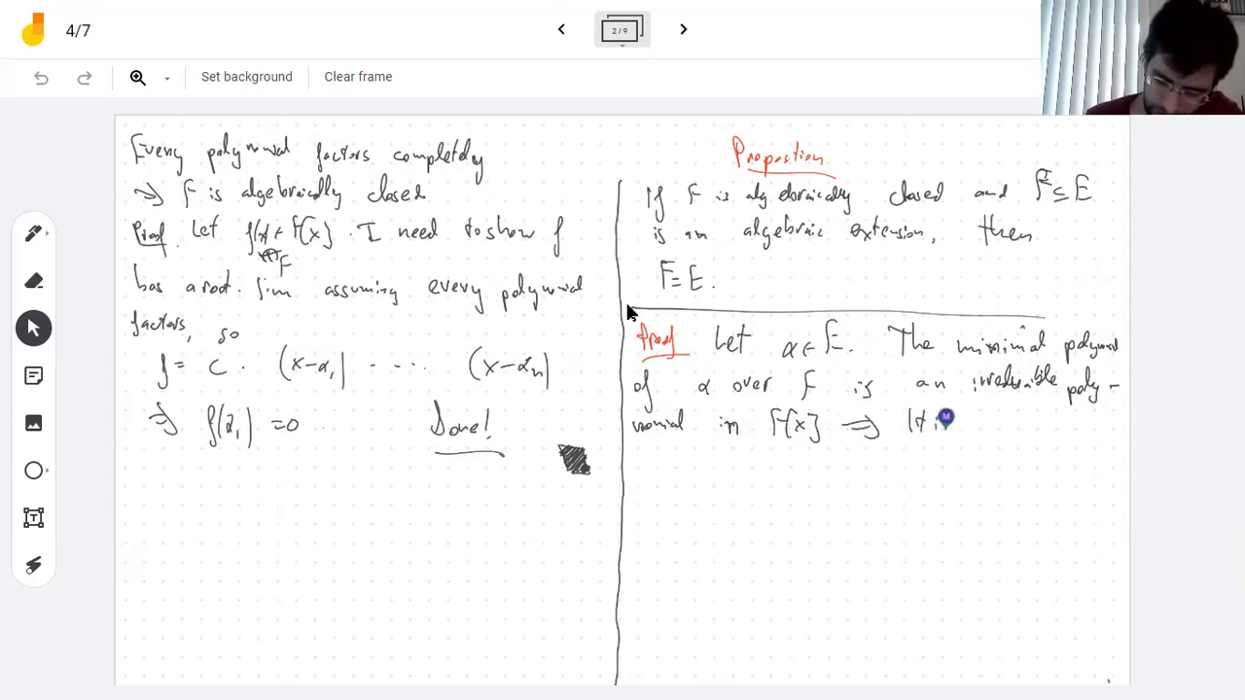
{"action": "left_click_drag", "start_coordinate": [963, 424], "coordinate": [1021, 424]}
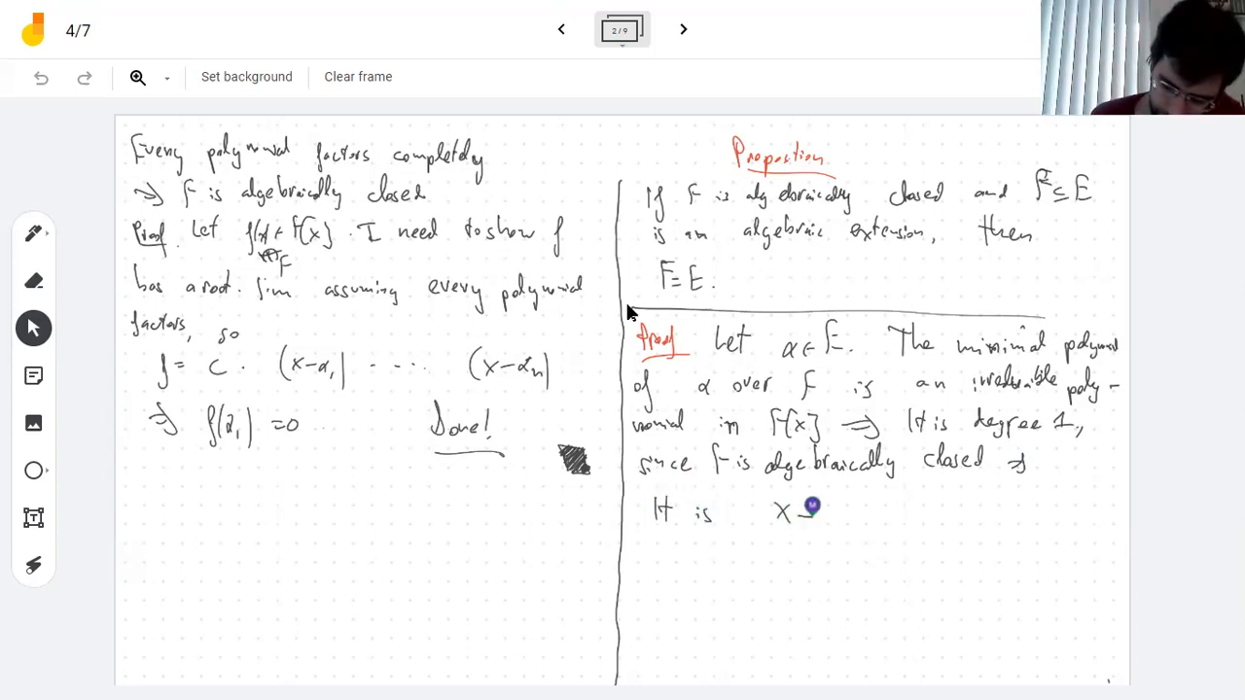
Step: Write that it equals x−α ∈ F[x], underline both, and conclude α ∈ F
{"action": "left_click_drag", "start_coordinate": [813, 506], "coordinate": [933, 495]}
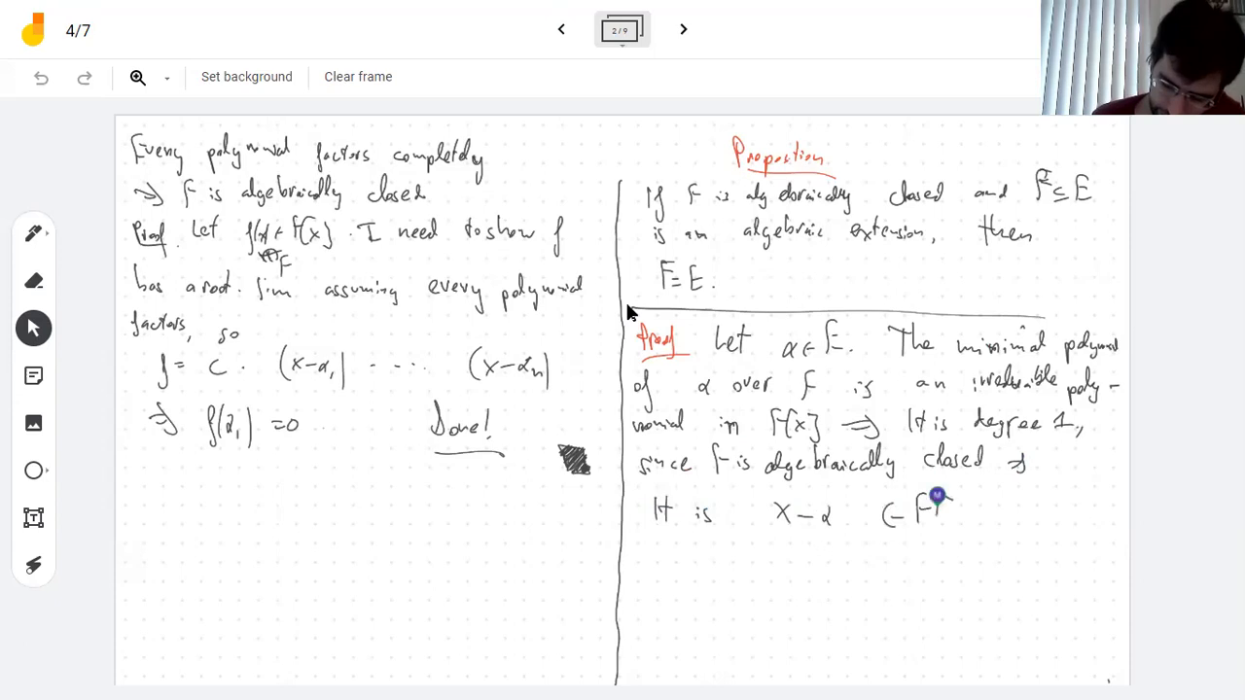
{"action": "left_click_drag", "start_coordinate": [918, 515], "coordinate": [976, 516]}
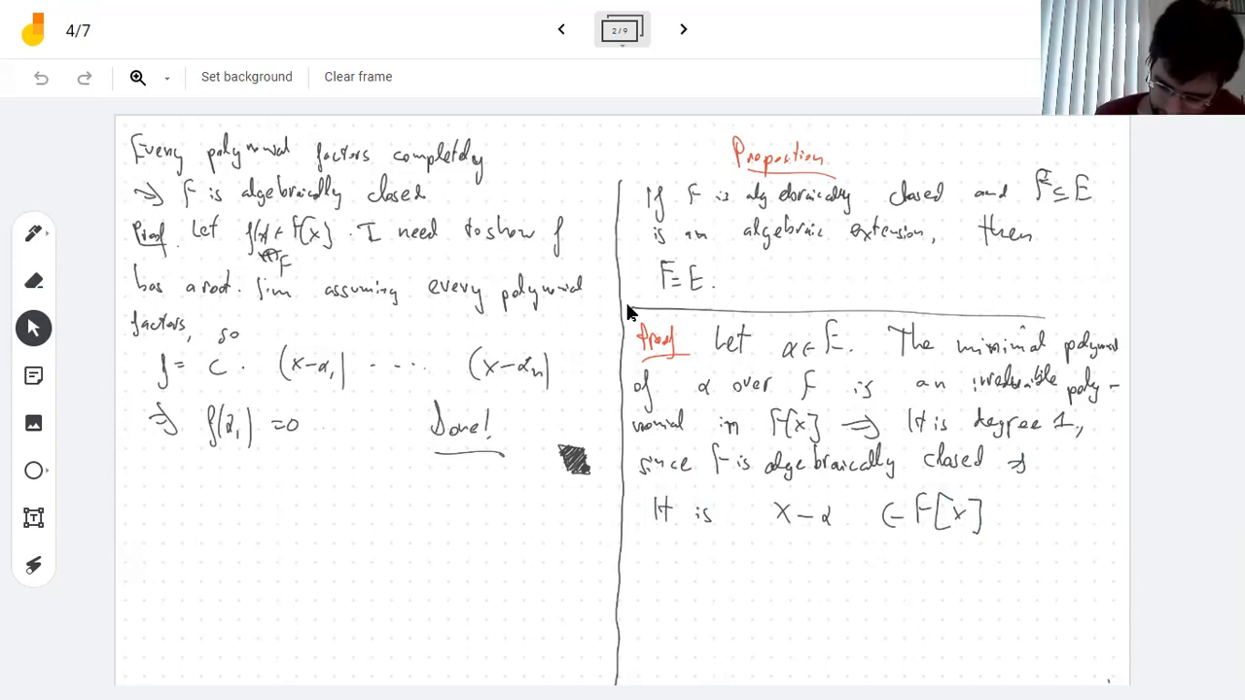
{"action": "left_click_drag", "start_coordinate": [774, 537], "coordinate": [833, 533]}
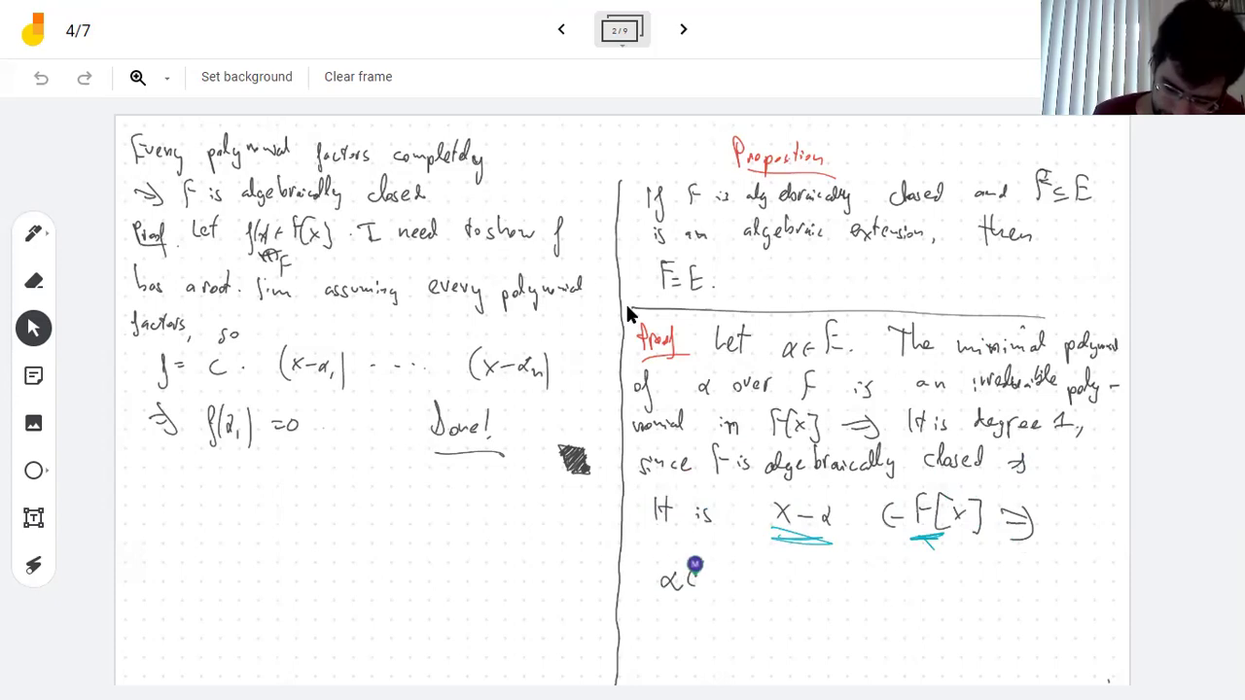
{"action": "left_click_drag", "start_coordinate": [681, 579], "coordinate": [729, 607]}
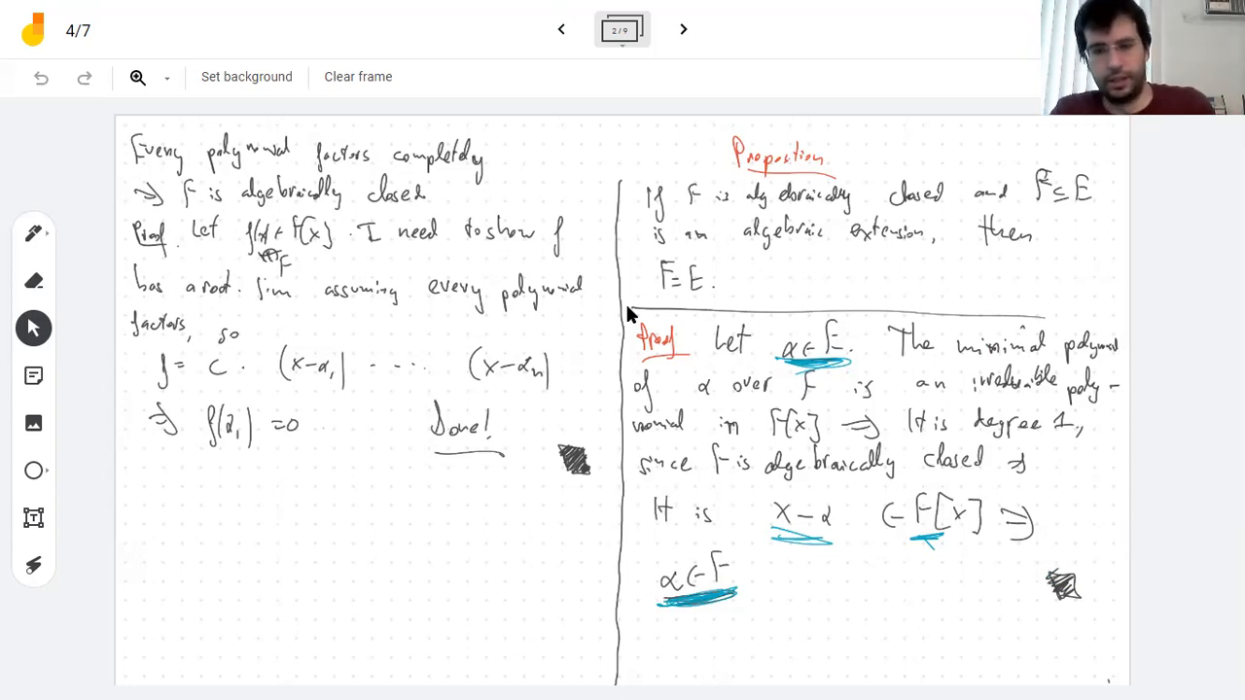
{"action": "mouse_move", "coordinate": [710, 124]}
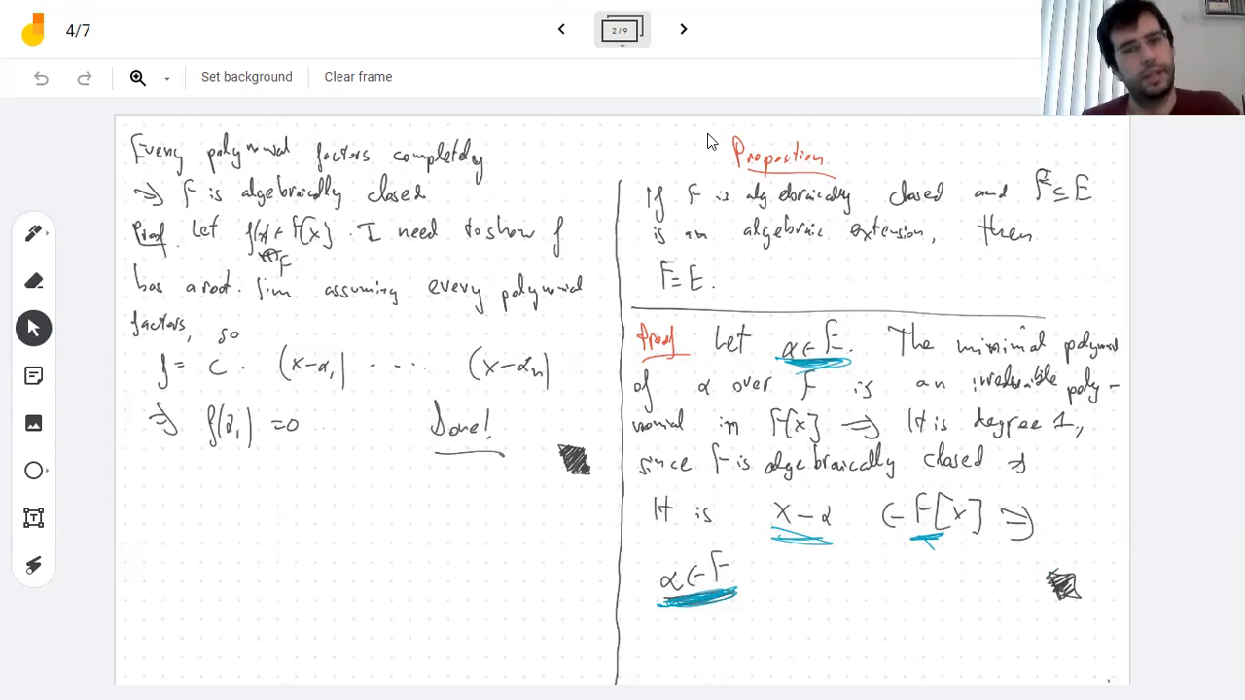
Step: On the next frame under Theorem, write 'Every field has a unique algebraic closure.'
{"action": "left_click", "coordinate": [683, 29]}
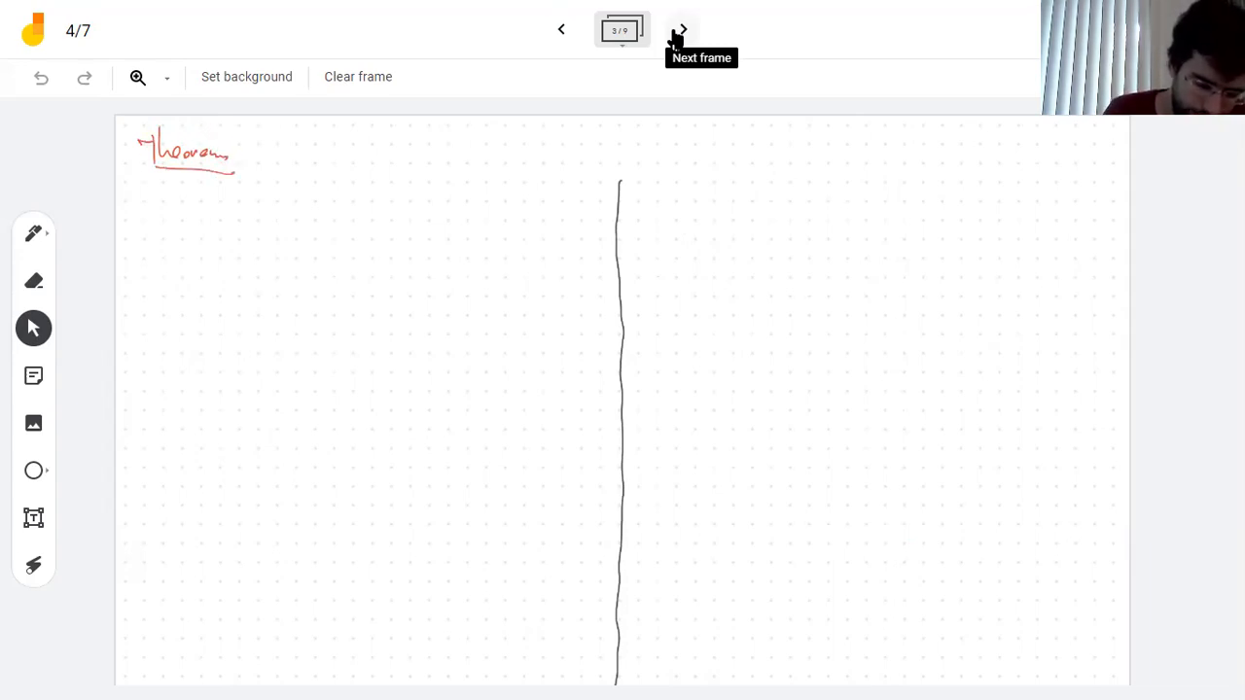
{"action": "left_click_drag", "start_coordinate": [146, 194], "coordinate": [179, 191]}
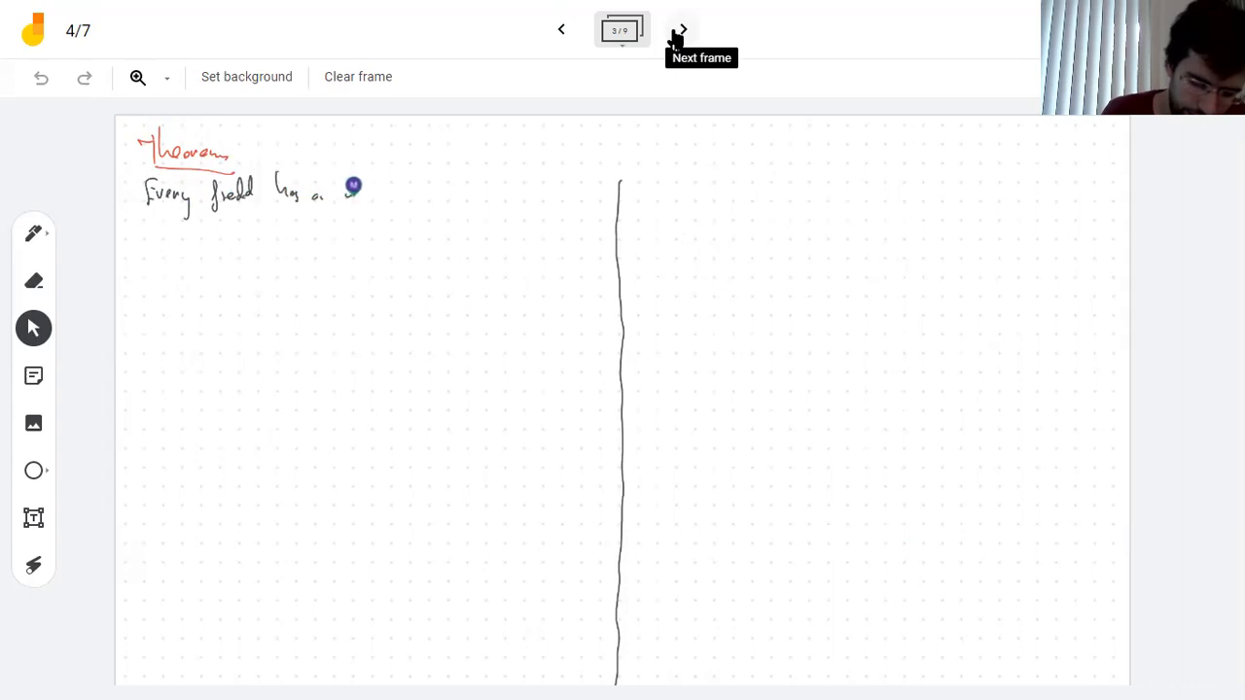
{"action": "left_click_drag", "start_coordinate": [350, 195], "coordinate": [399, 194]}
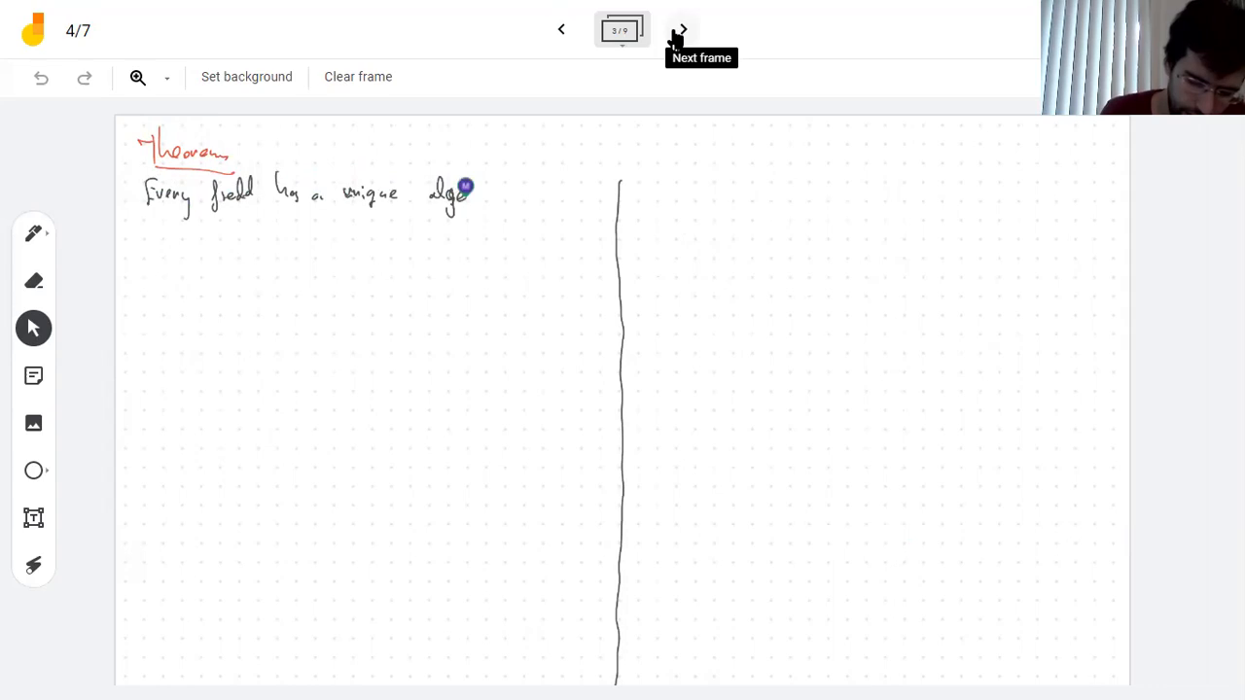
{"action": "left_click_drag", "start_coordinate": [467, 191], "coordinate": [502, 193]}
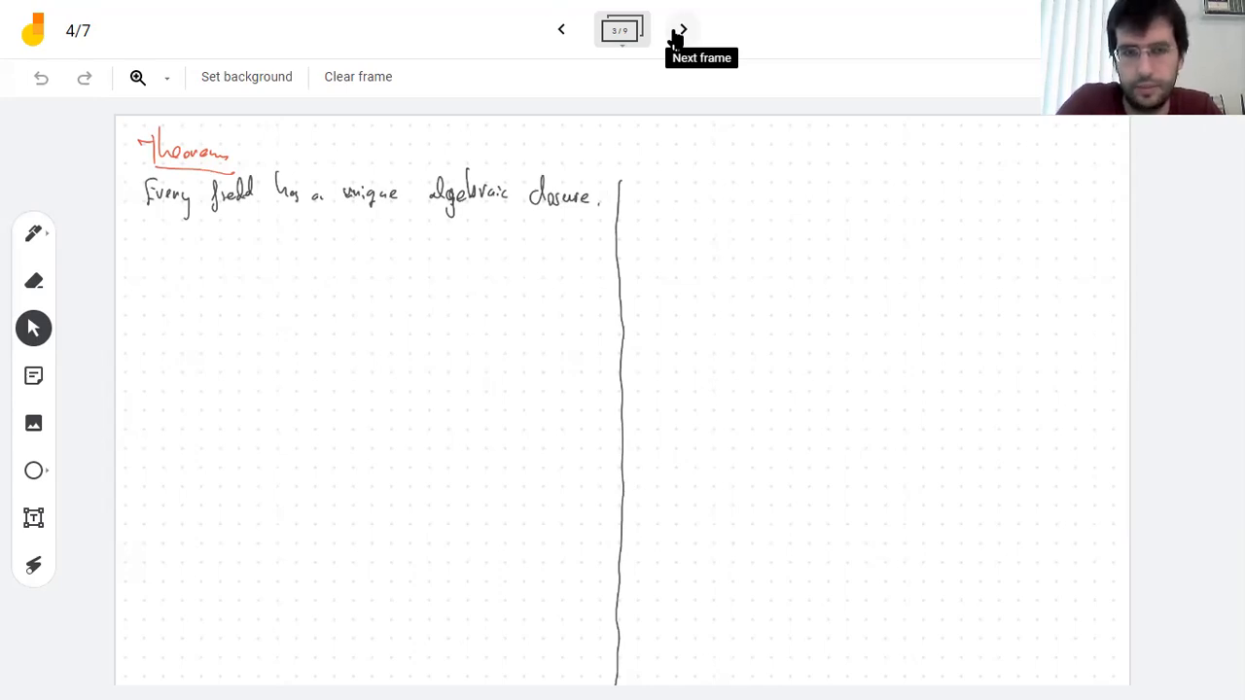
{"action": "mouse_move", "coordinate": [762, 25]}
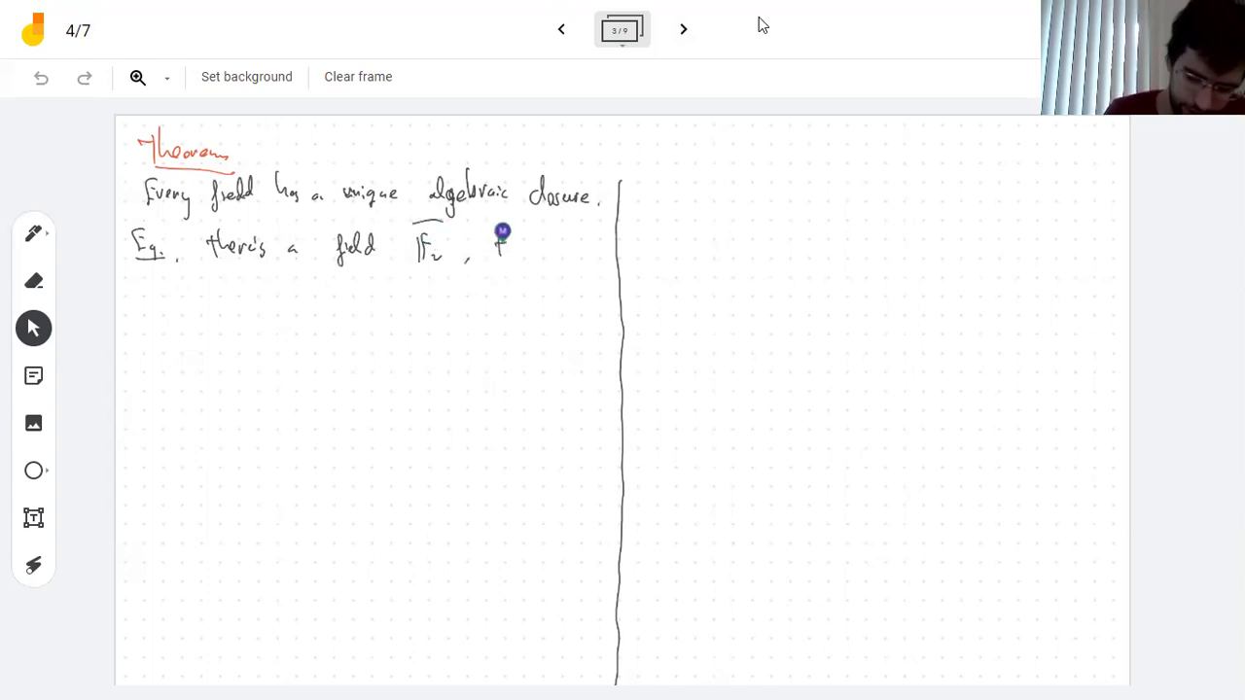
Step: Handwrite the example's tail: '..., the algebraic closure of F_p' naming F̄_p as F_p's closure
{"action": "left_click_drag", "start_coordinate": [487, 243], "coordinate": [573, 245]}
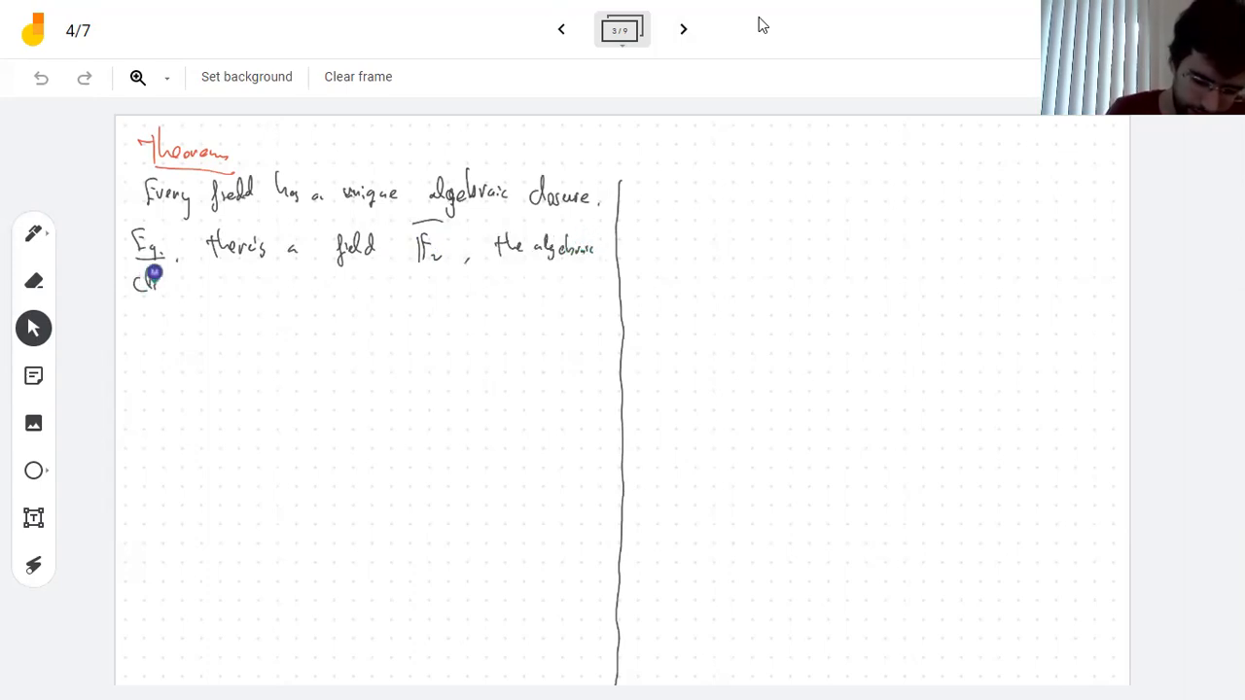
{"action": "left_click_drag", "start_coordinate": [152, 282], "coordinate": [226, 284]}
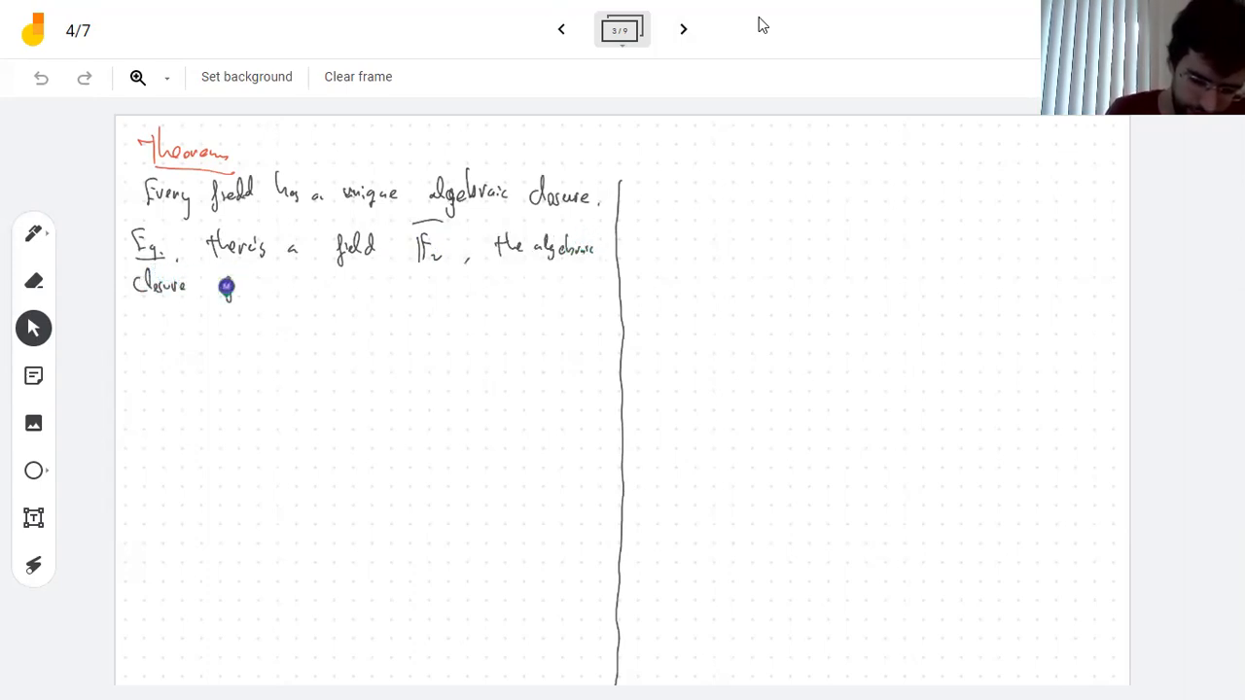
{"action": "left_click_drag", "start_coordinate": [226, 286], "coordinate": [272, 286]}
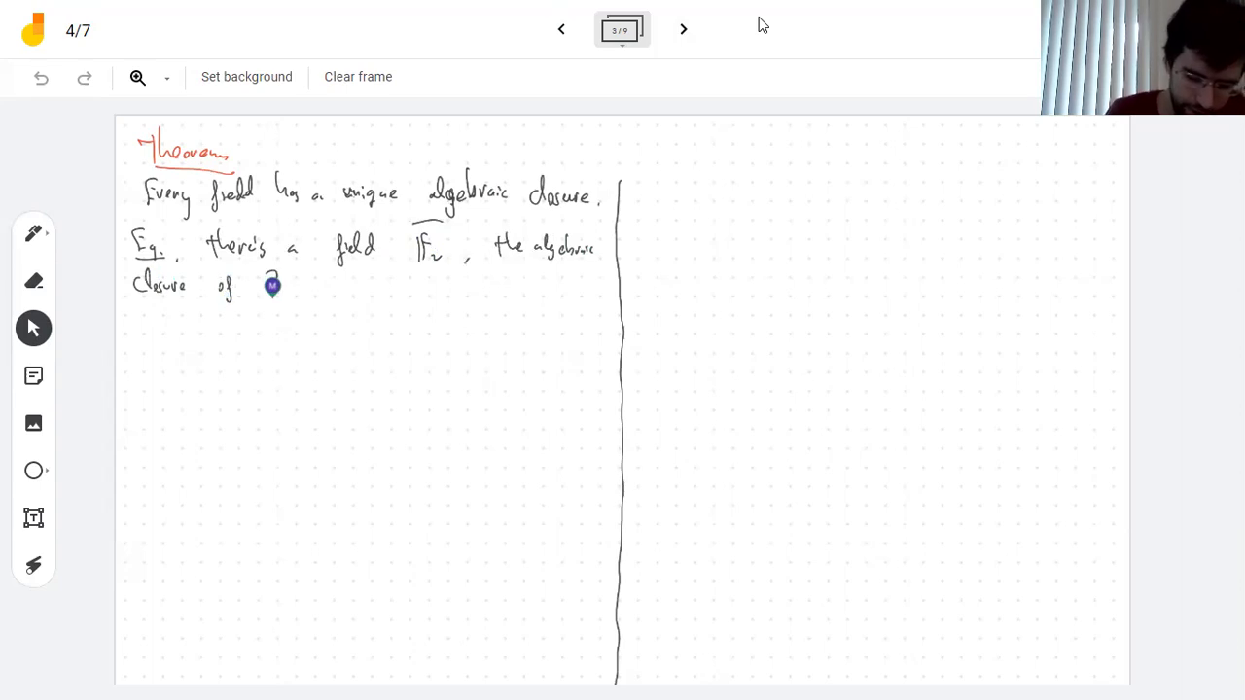
{"action": "left_click_drag", "start_coordinate": [269, 281], "coordinate": [295, 292]}
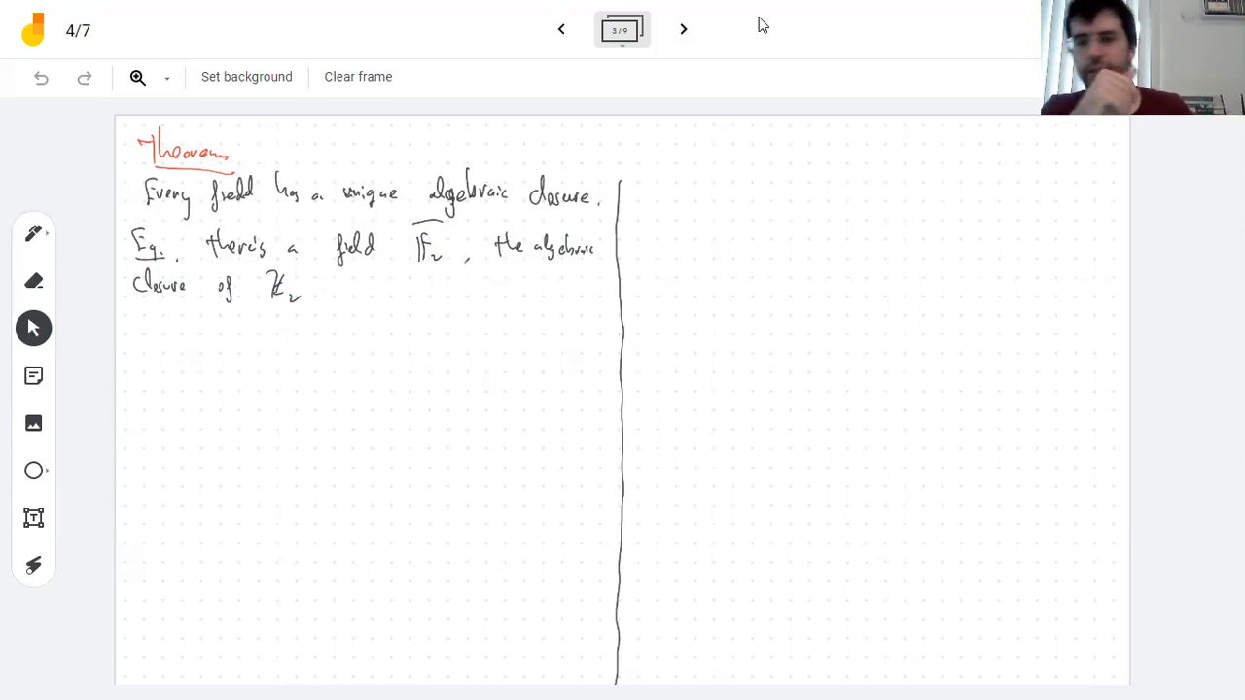
{"action": "mouse_move", "coordinate": [926, 245]}
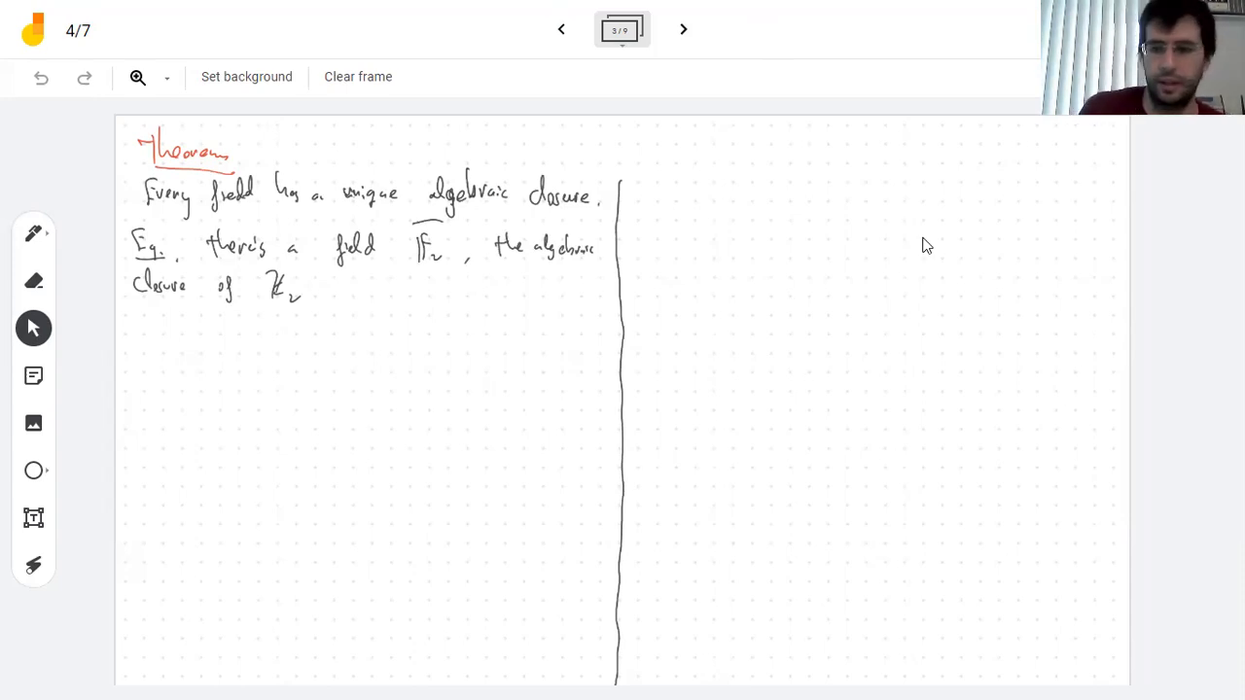
{"action": "mouse_move", "coordinate": [986, 539]}
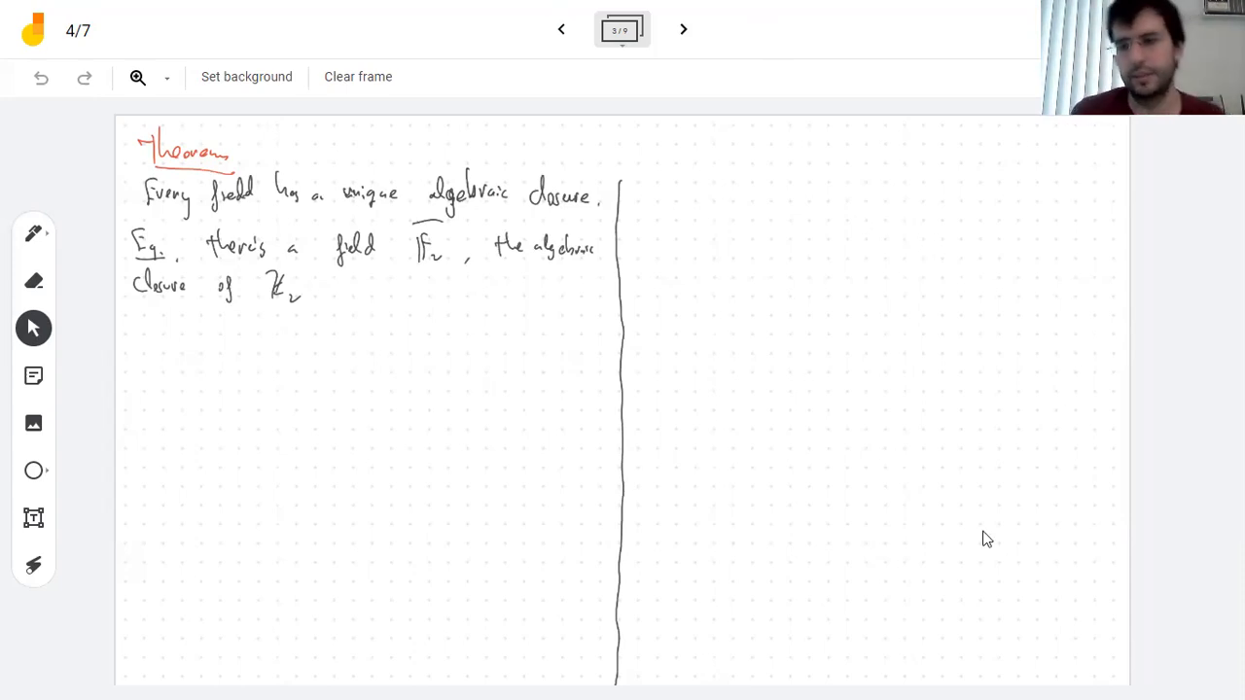